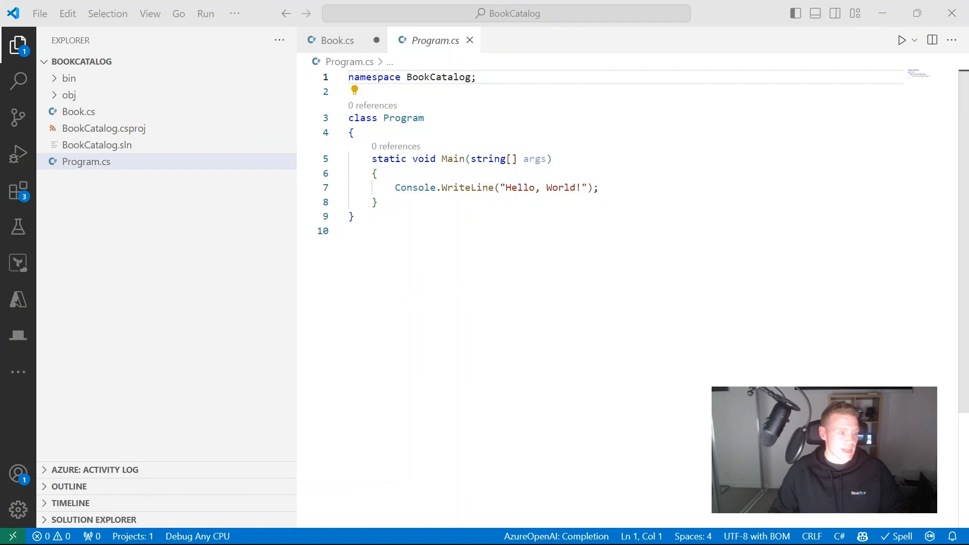
mouse_move(16, 194)
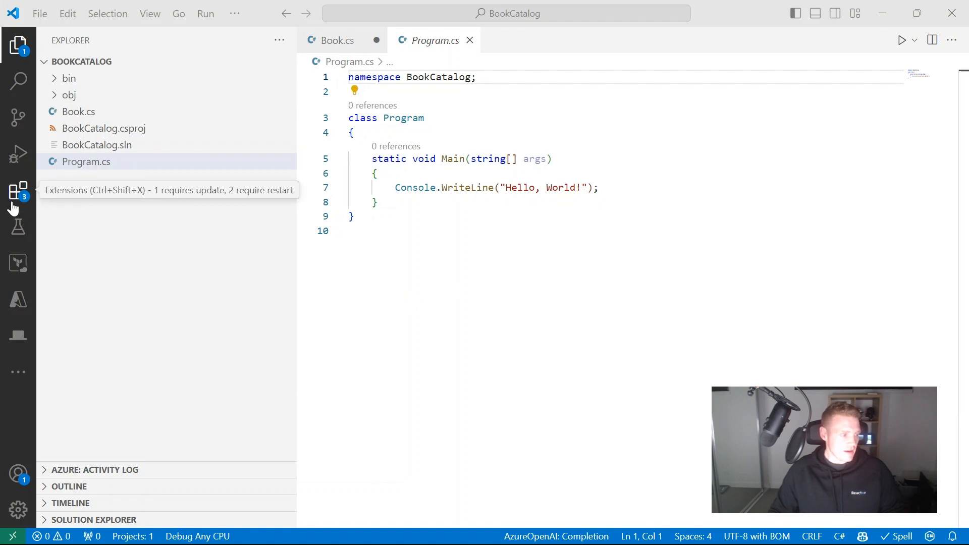
- Find 'GitHub Copilot' in the Extensions marketplace and show its details page
left_click(18, 190)
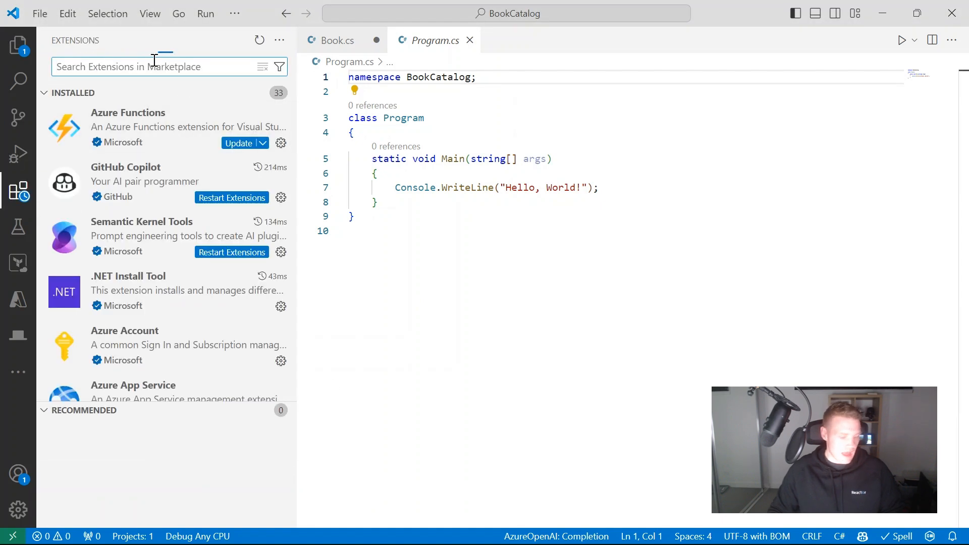
type("GitHub Copilot")
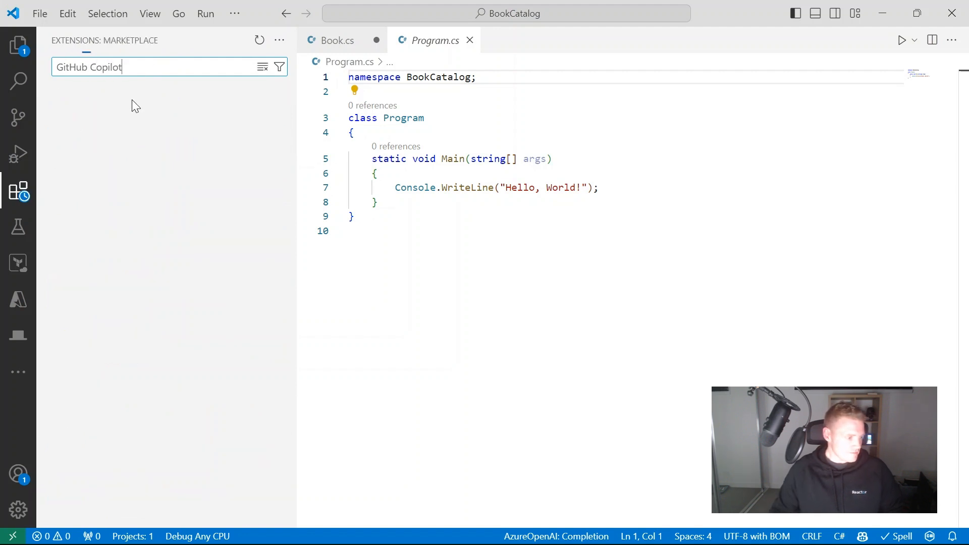
mouse_move(117, 205)
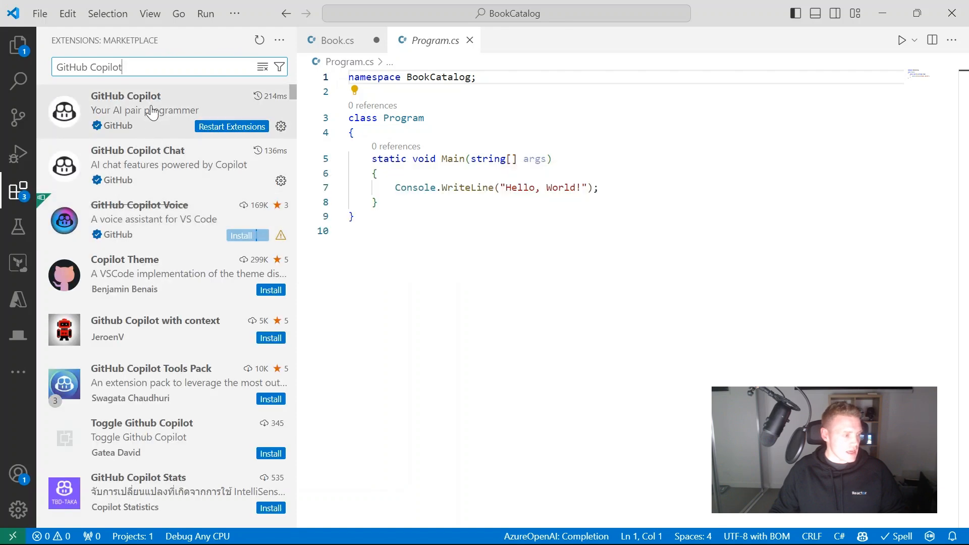
left_click(125, 96)
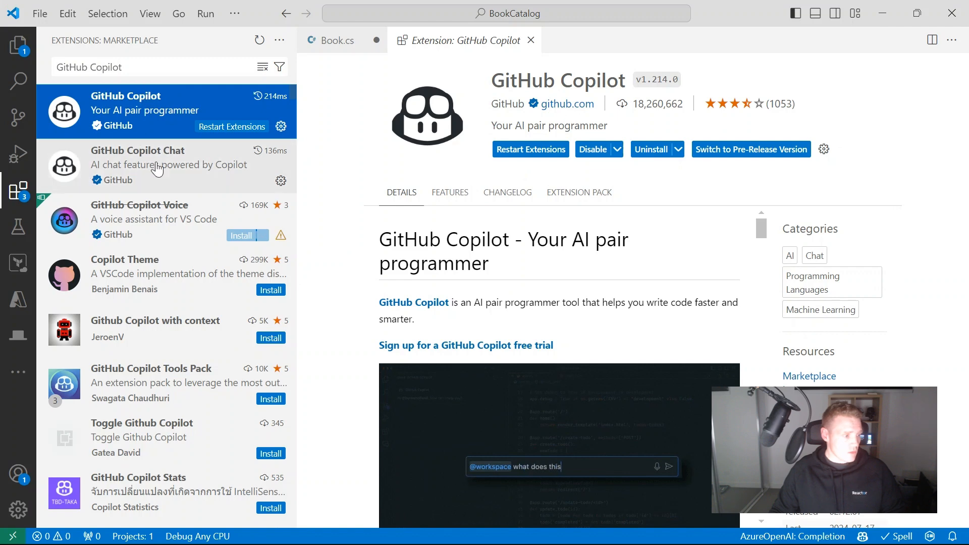
left_click(151, 165)
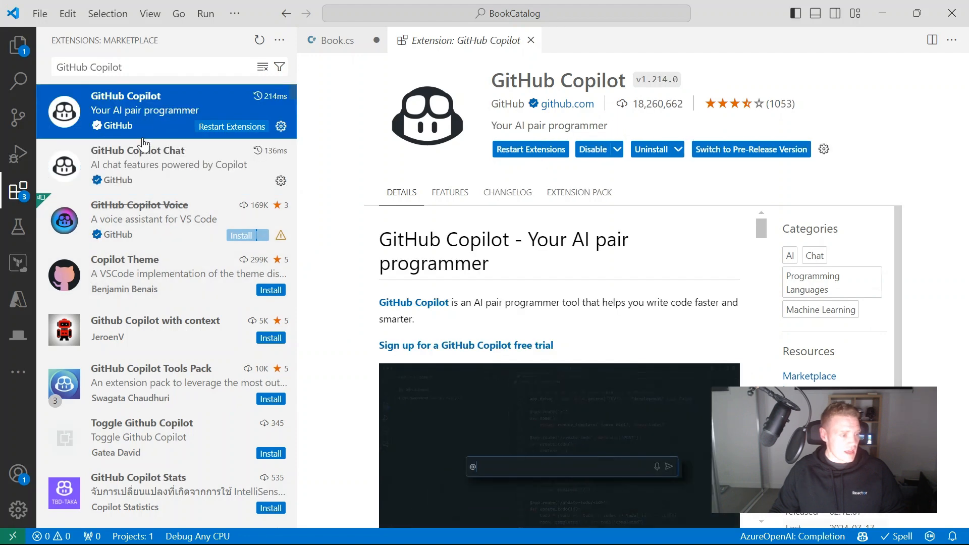
type("workspace what does this")
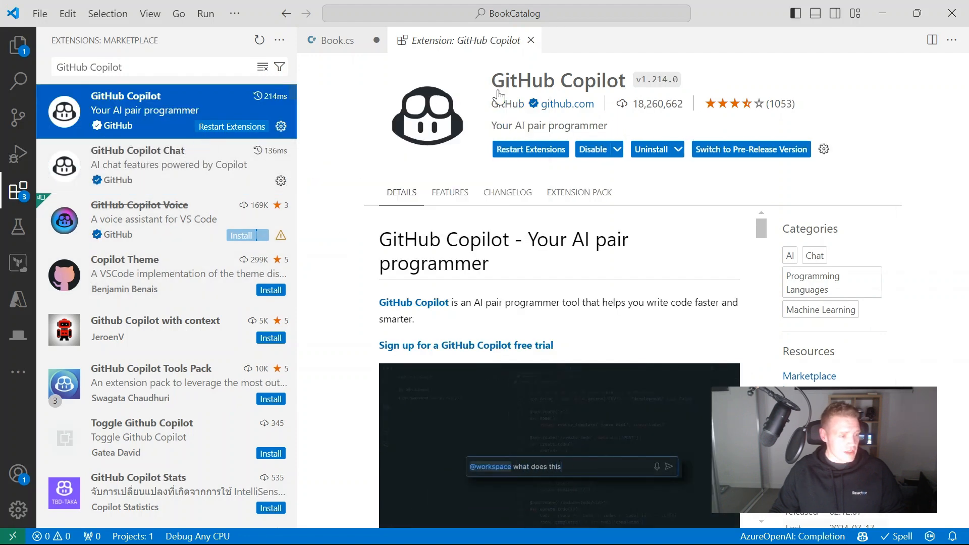
mouse_move(575, 89)
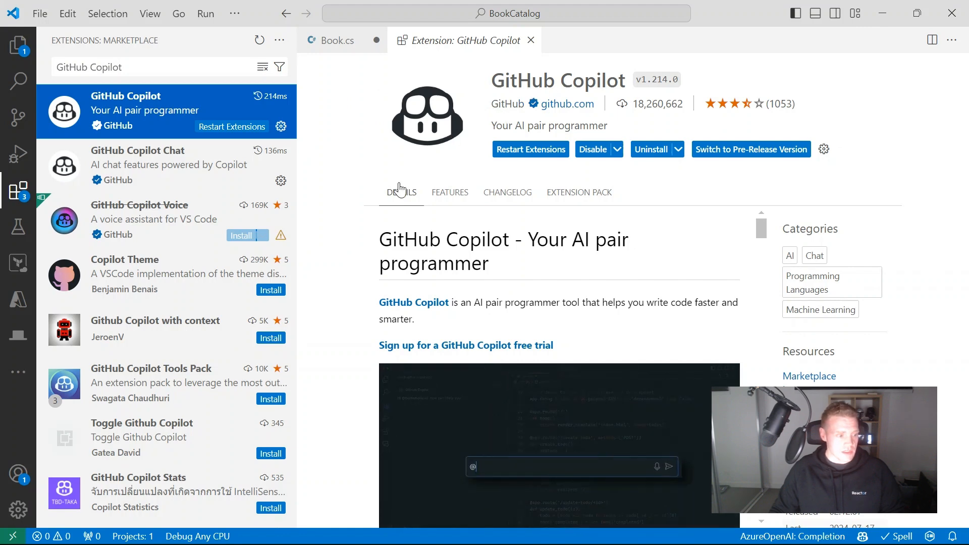
type("@workspace what does this")
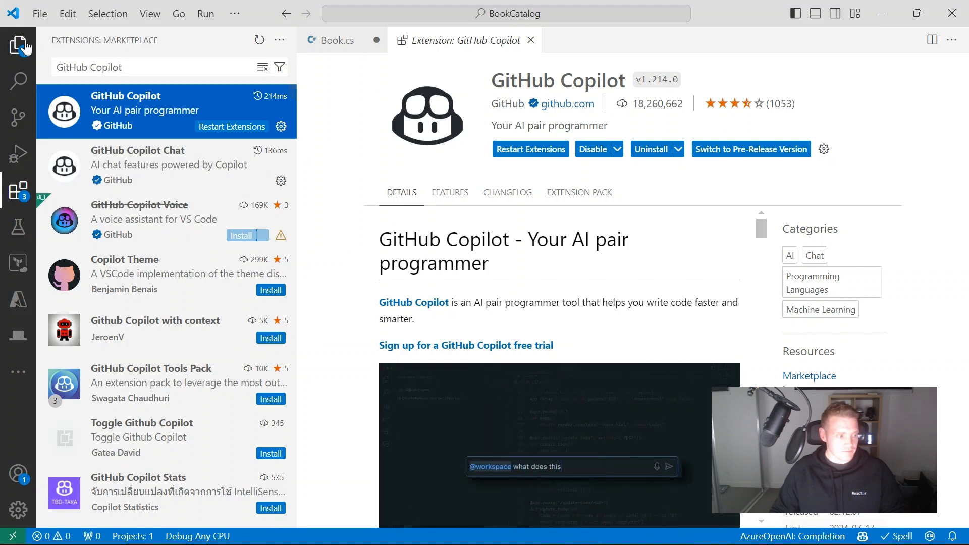
- Return to the Explorer file list and close the GitHub Copilot extension page
left_click(18, 45)
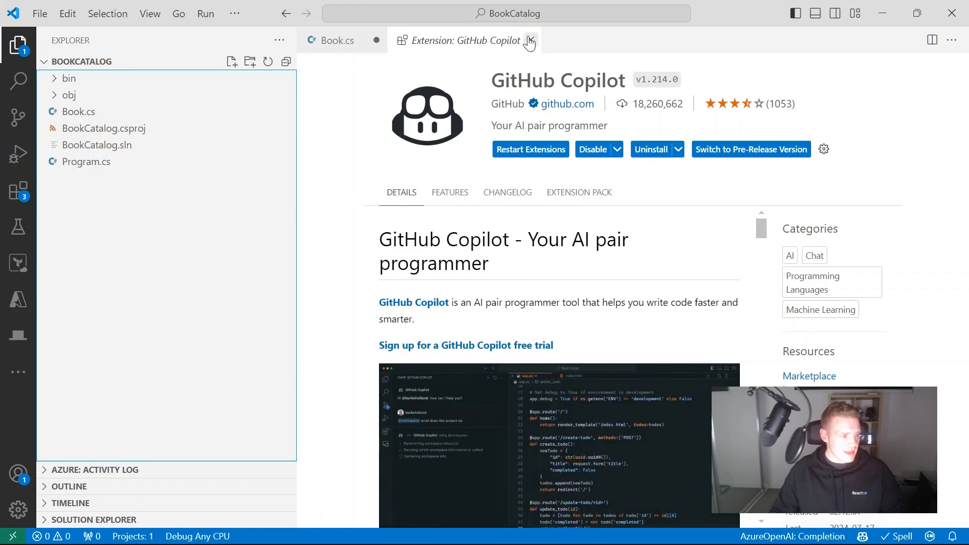
left_click(530, 40)
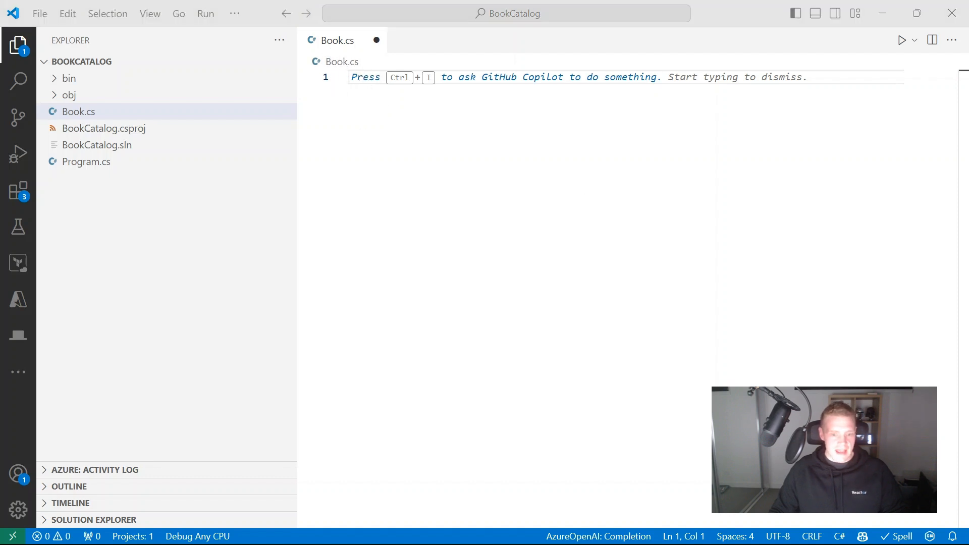
mouse_move(480, 188)
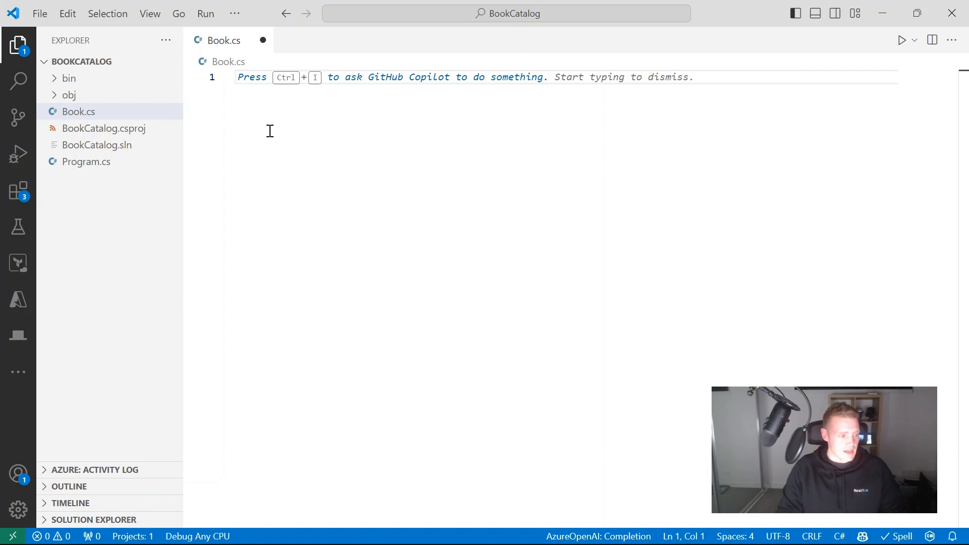
- Write a comment asking for a public Book class with ID, Name, Author, Price and Quantity fields
type("// p")
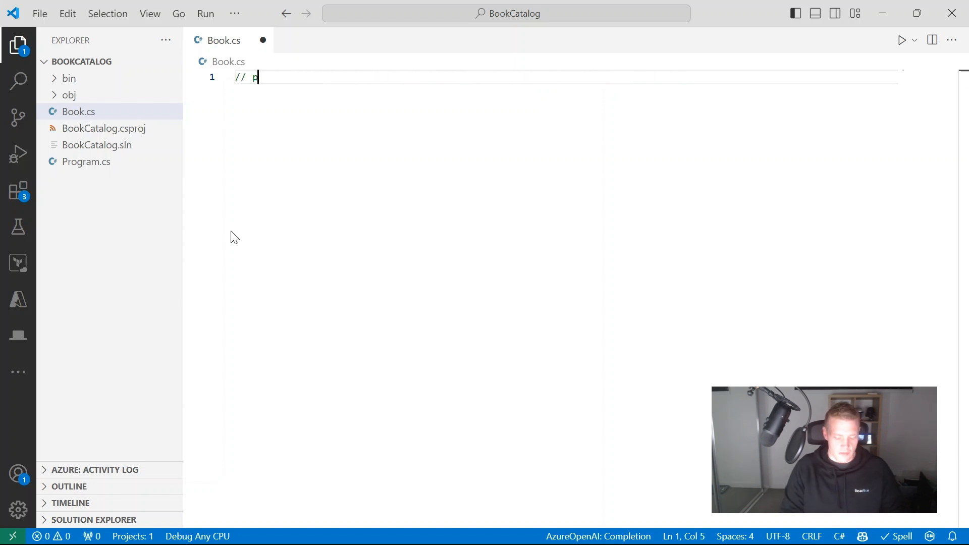
type("ublic class Book,")
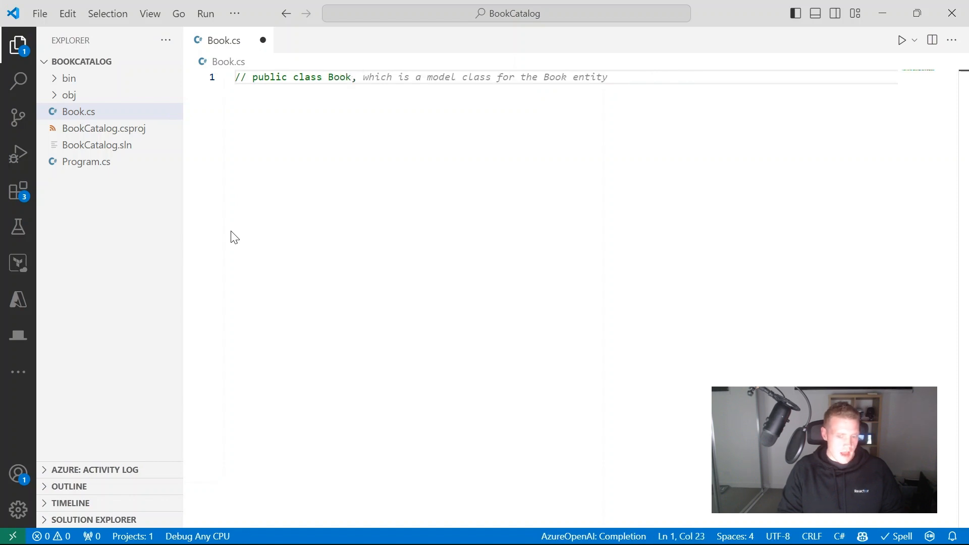
type("Inlcude")
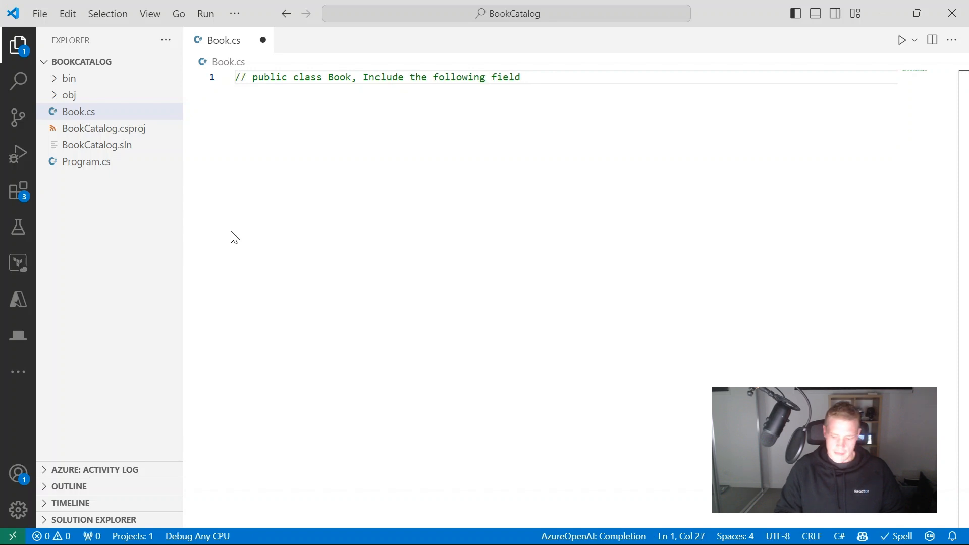
type("s, ID, Name, Author, Price, and Quantity")
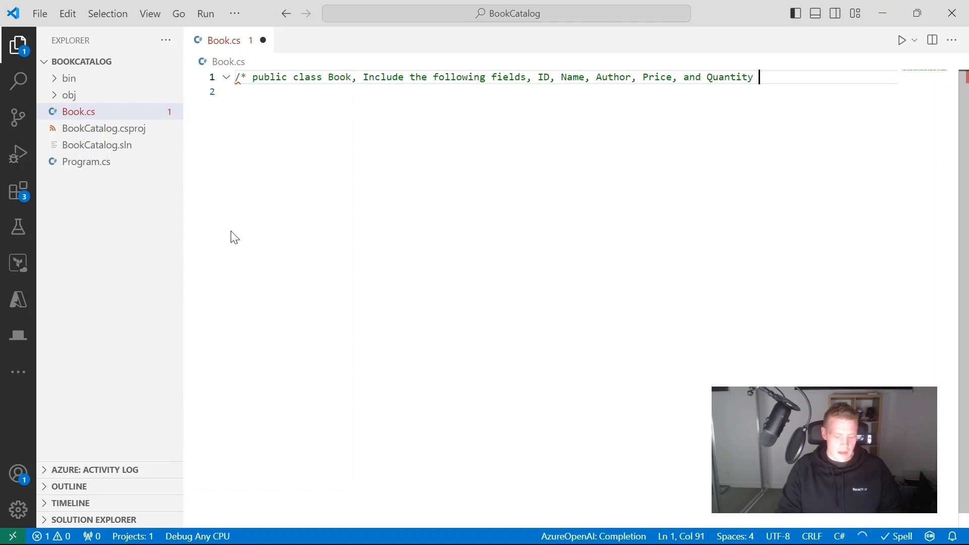
- Close the comment and keep Copilot's using System and System.Collections.Generic lines
type("*/")
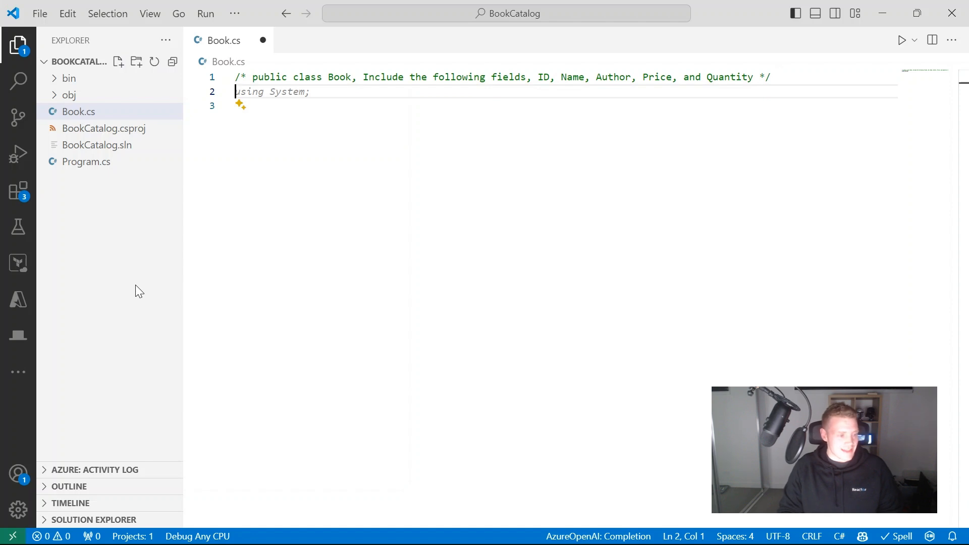
key("Enter")
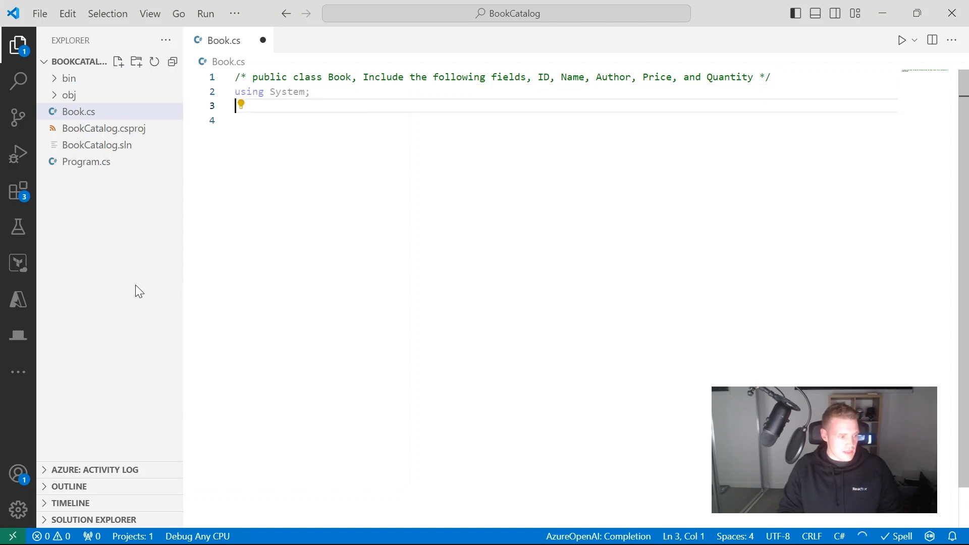
type("using System.Collections.Generic;")
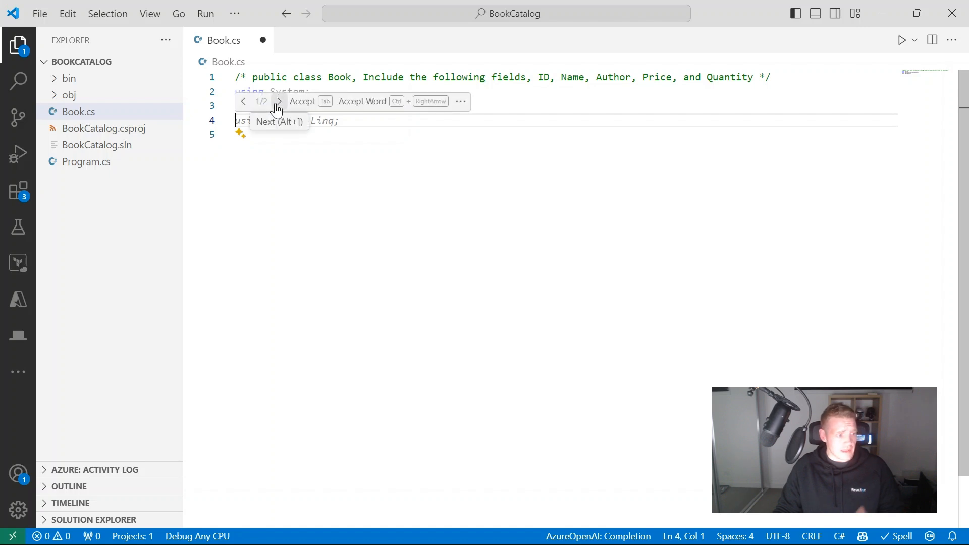
- Cycle to Copilot's next alternative suggestion and accept it into Book.cs
left_click(279, 101)
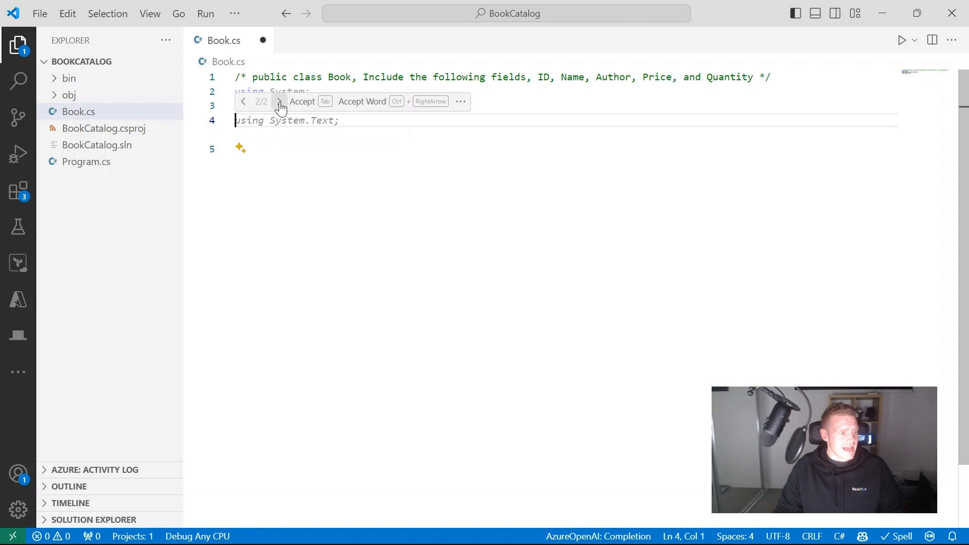
mouse_move(279, 106)
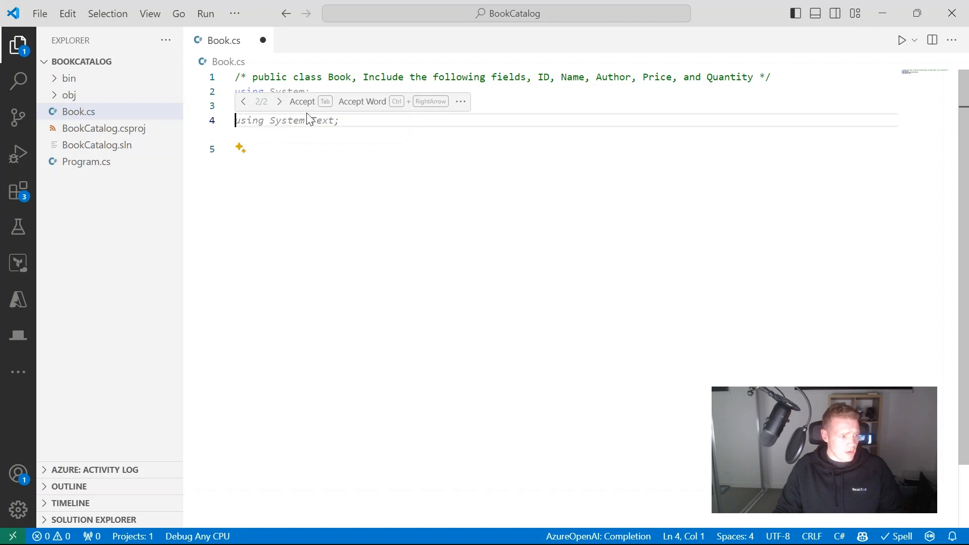
key("Tab")
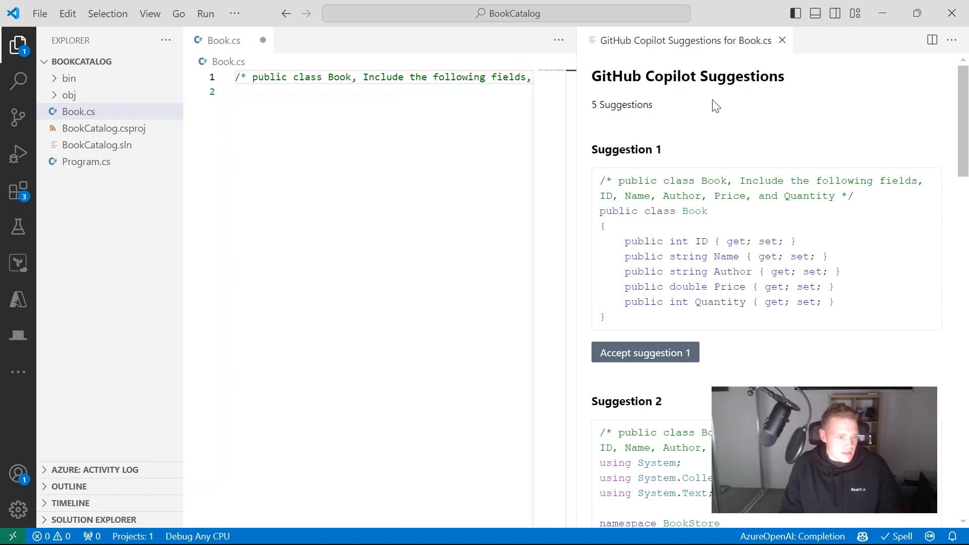
mouse_move(668, 131)
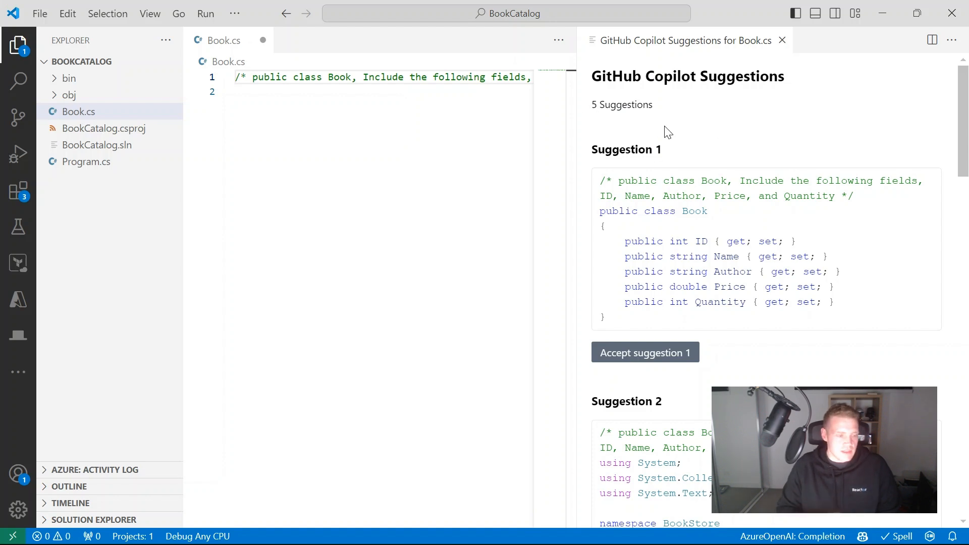
mouse_move(712, 123)
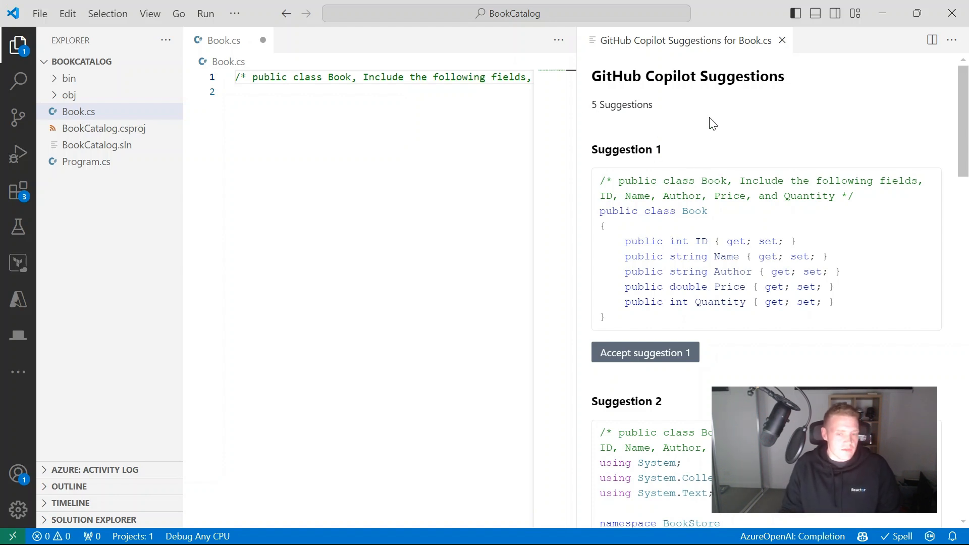
scroll("down", 3)
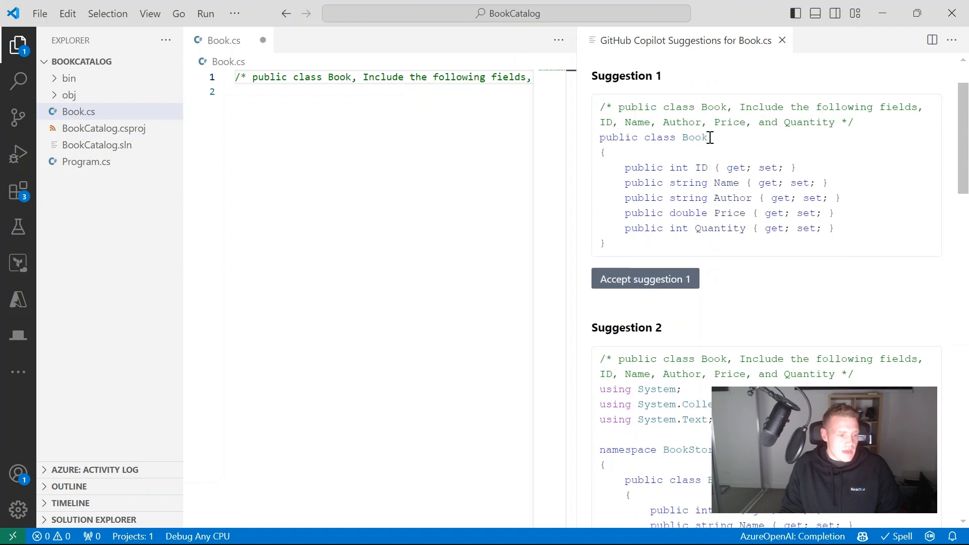
scroll("down", 3)
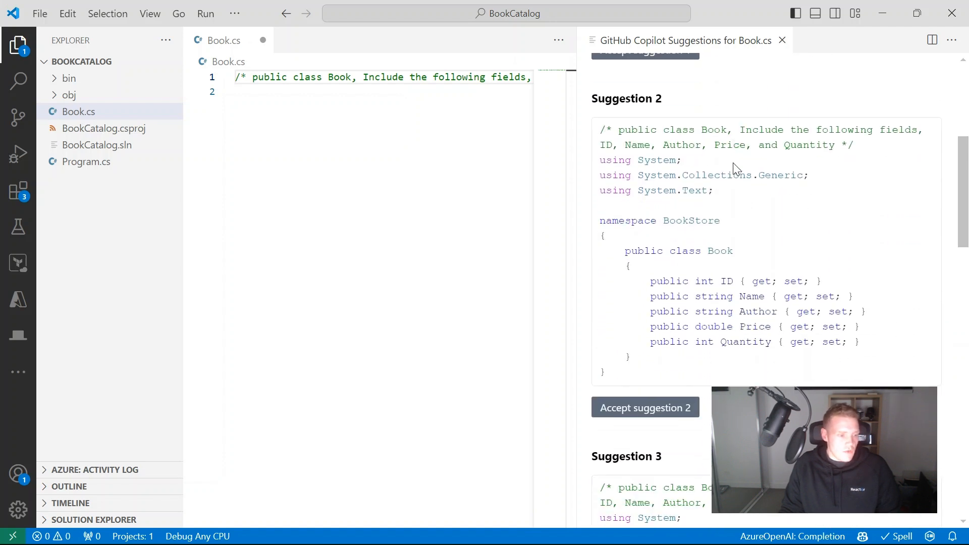
mouse_move(639, 129)
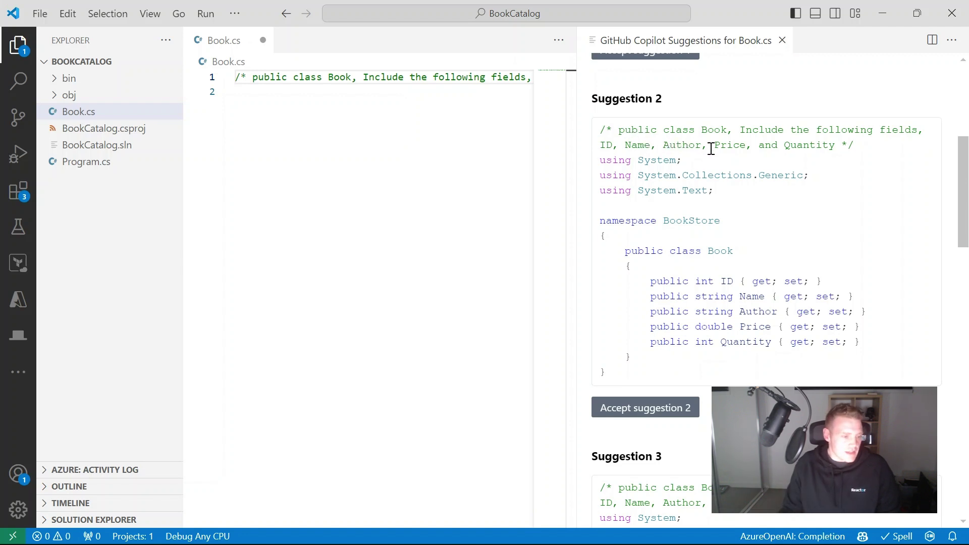
mouse_move(702, 281)
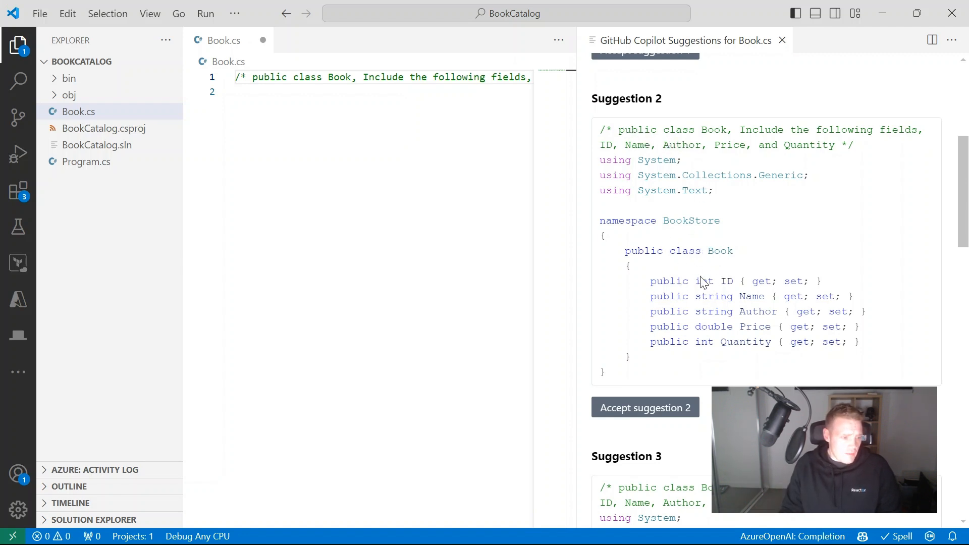
mouse_move(706, 234)
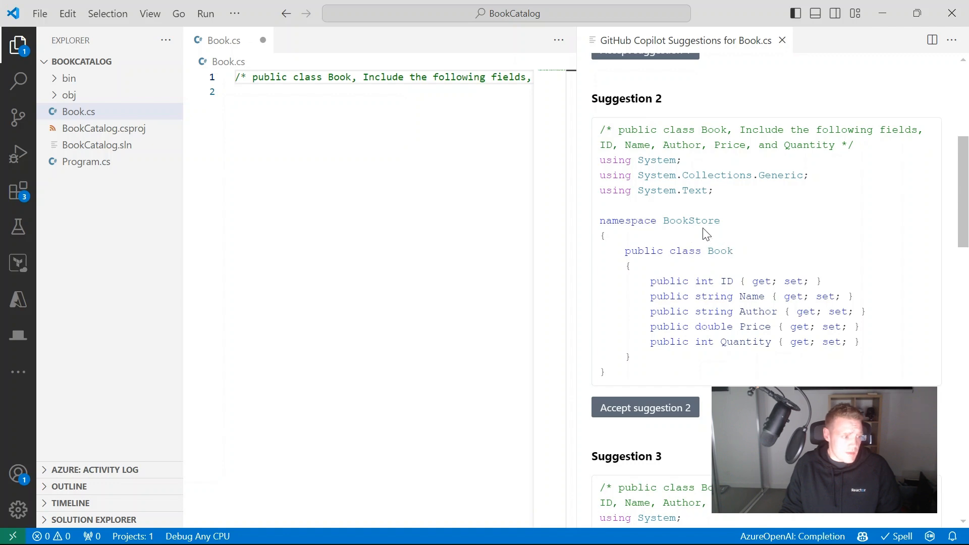
scroll("down", 3)
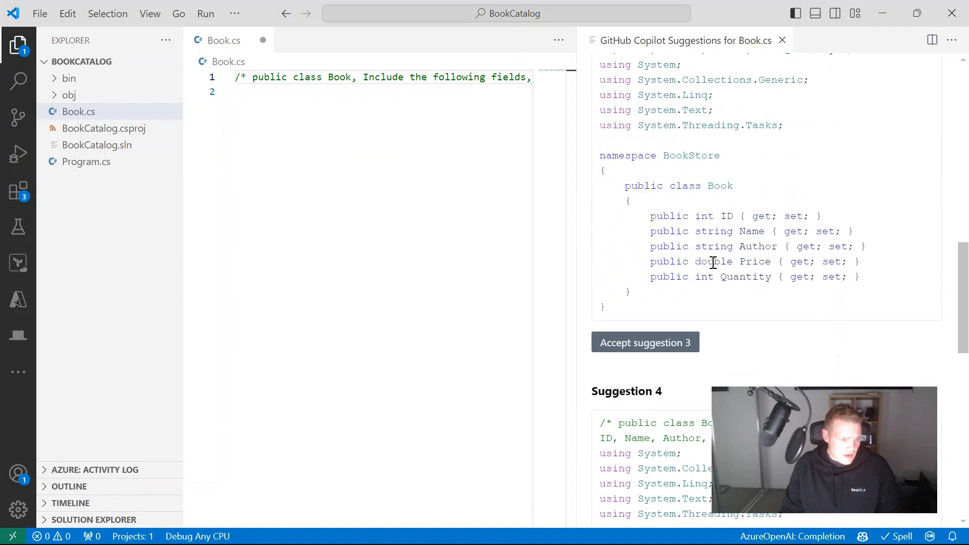
scroll("down", 3)
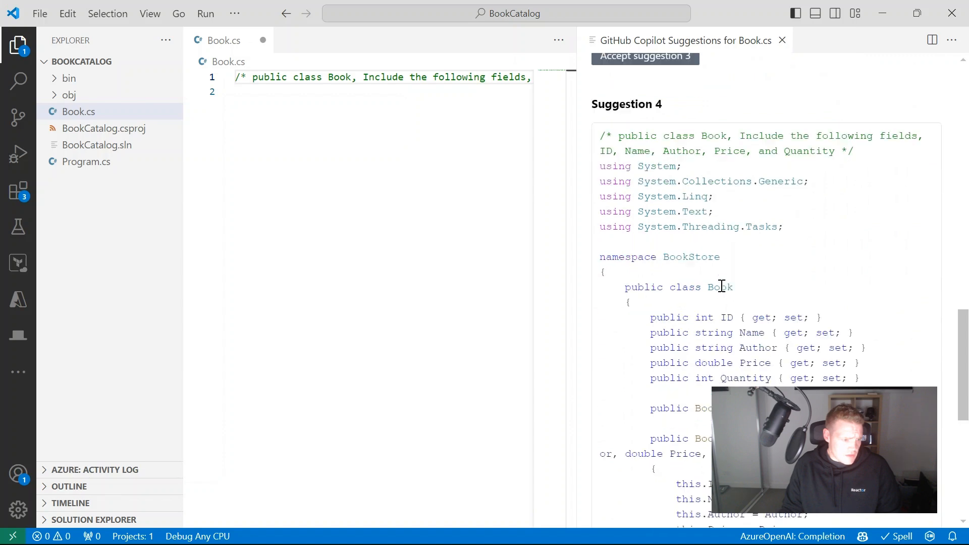
scroll("down", 3)
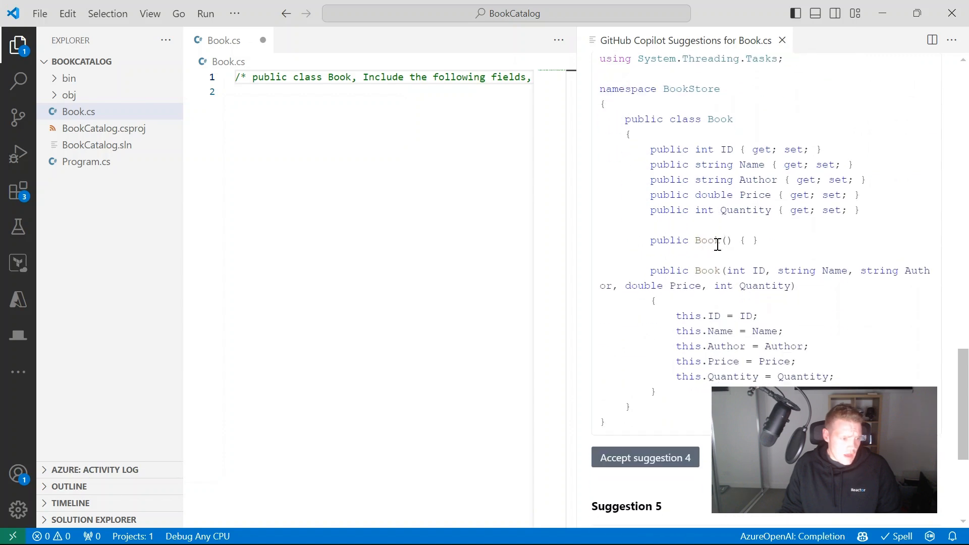
mouse_move(729, 331)
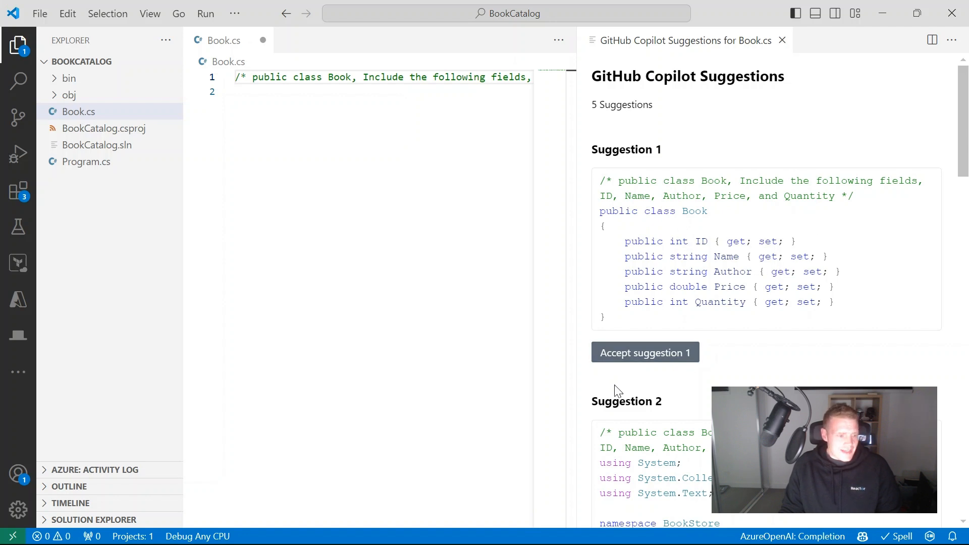
- Accept Copilot's first suggested Book class with ID, Name, Author, Price and Quantity properties
left_click(644, 352)
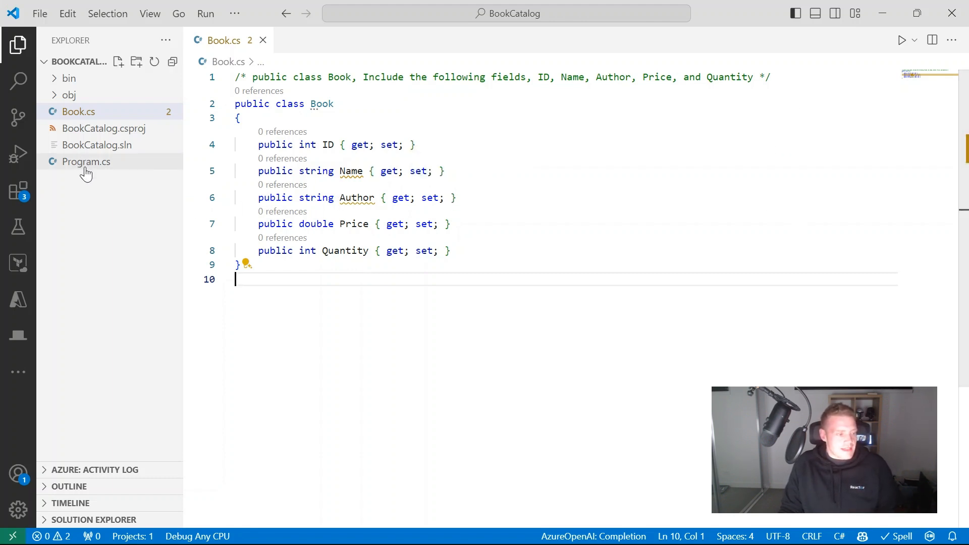
- In Program.cs, start a comment asking for a method that returns a list of books
left_click(86, 161)
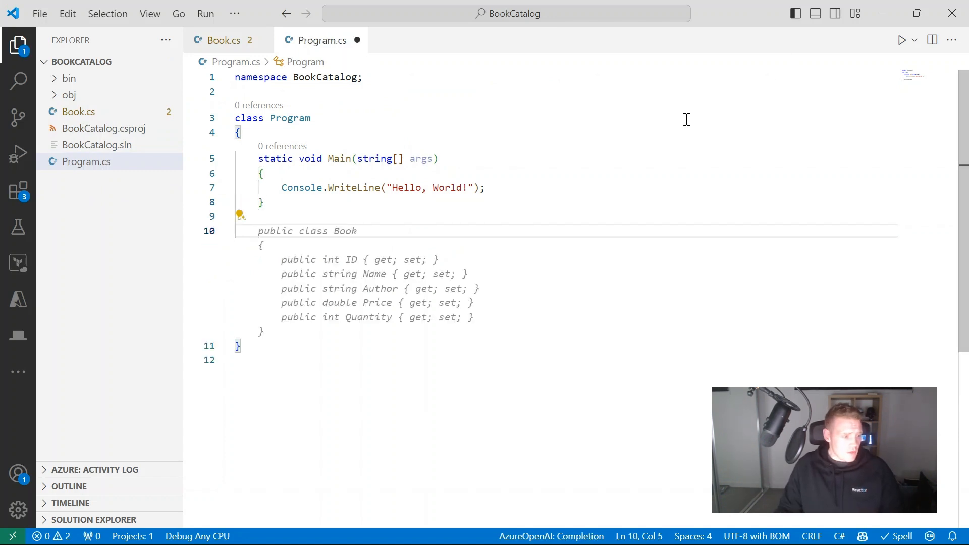
mouse_move(680, 121)
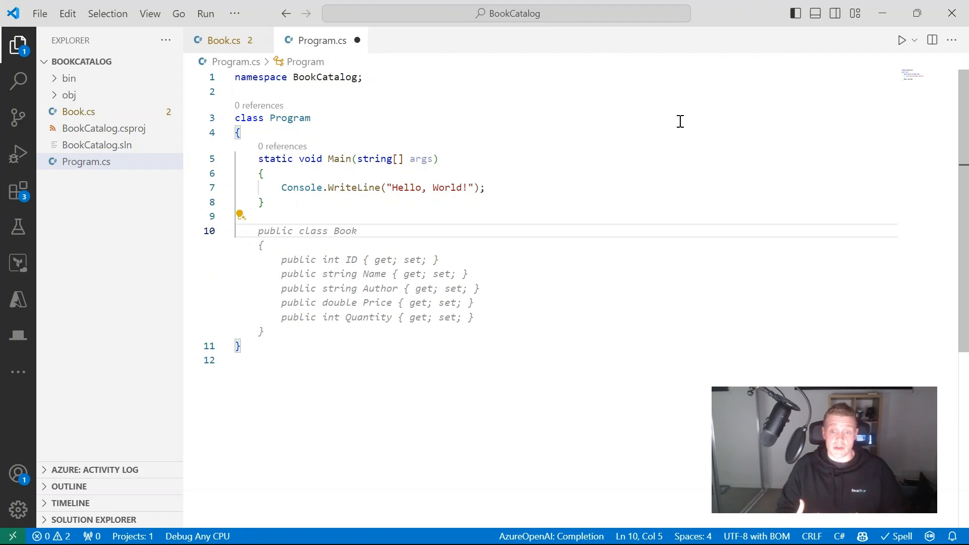
type("// Create a method that will return a list of books")
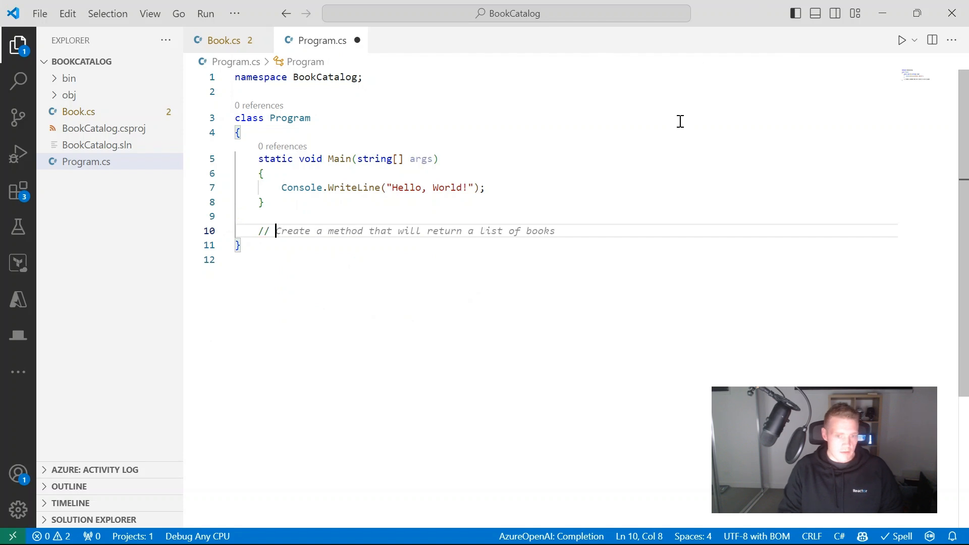
type("cREAT")
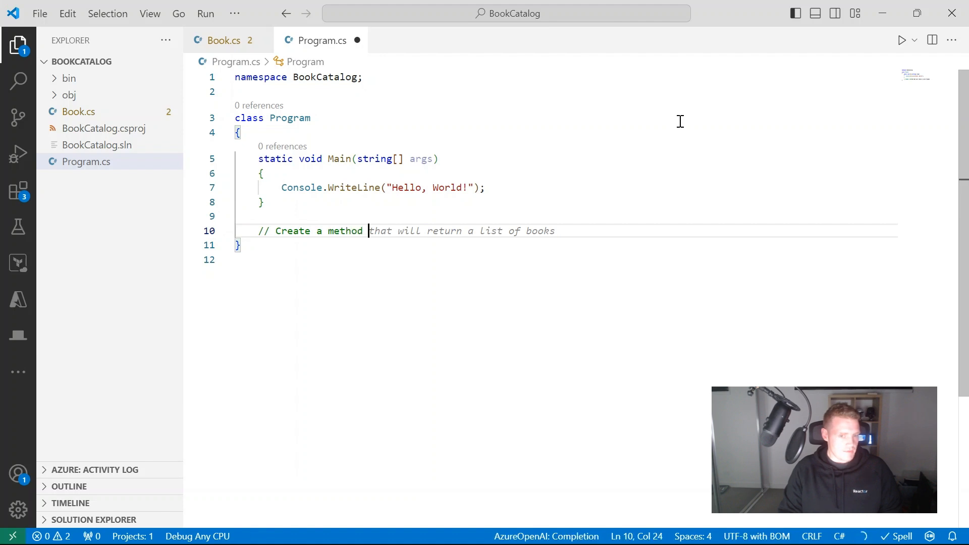
type("called")
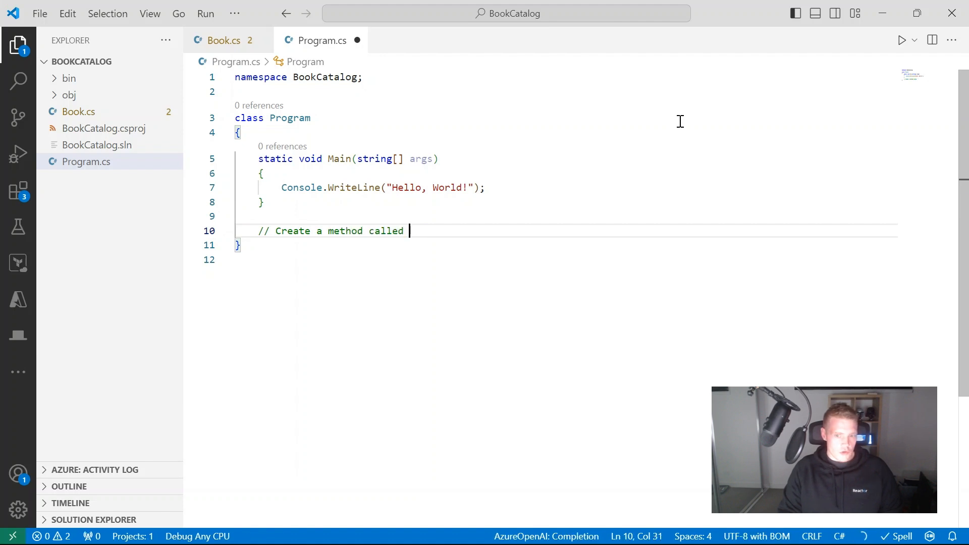
- Name the method GenerateBookData and request random values assigned to each book
type("GenerateBoo")
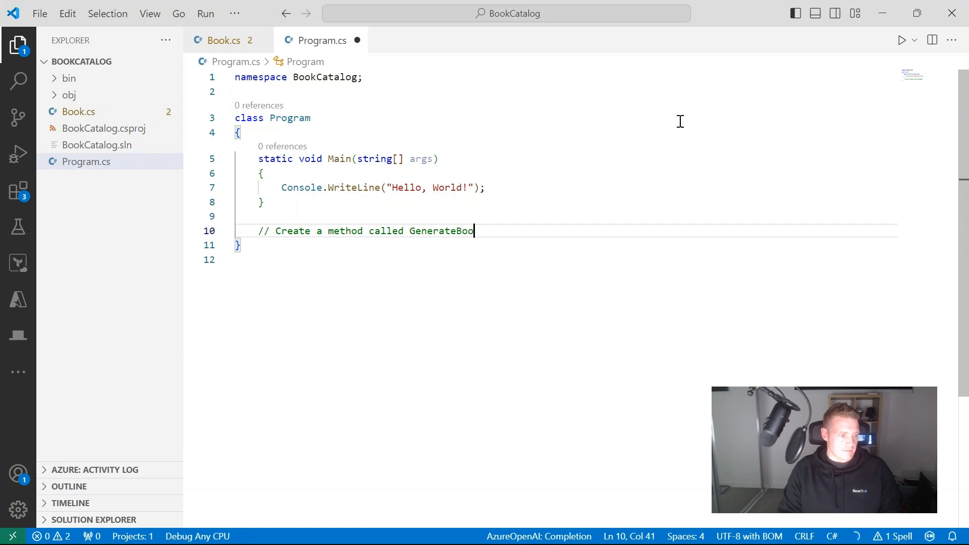
type("kData that re")
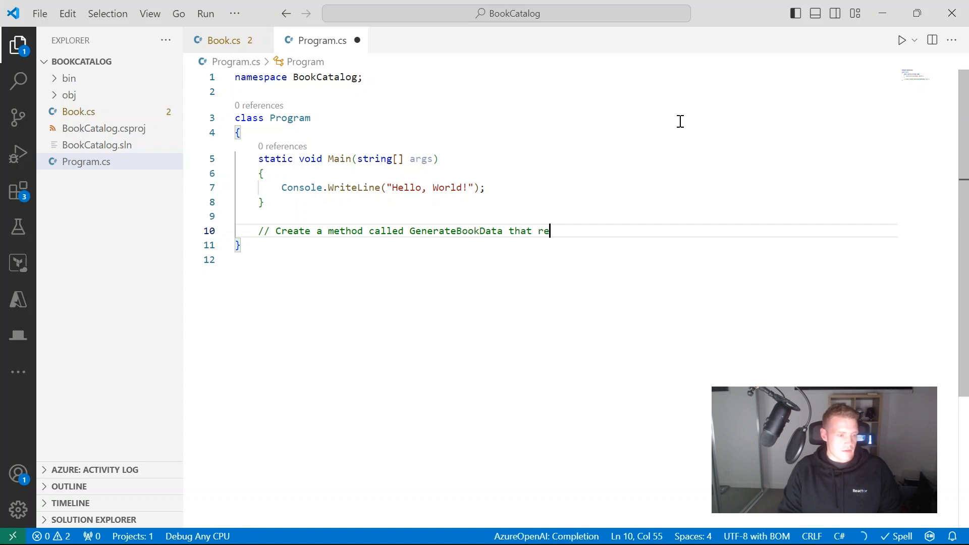
type("turns a list iof books")
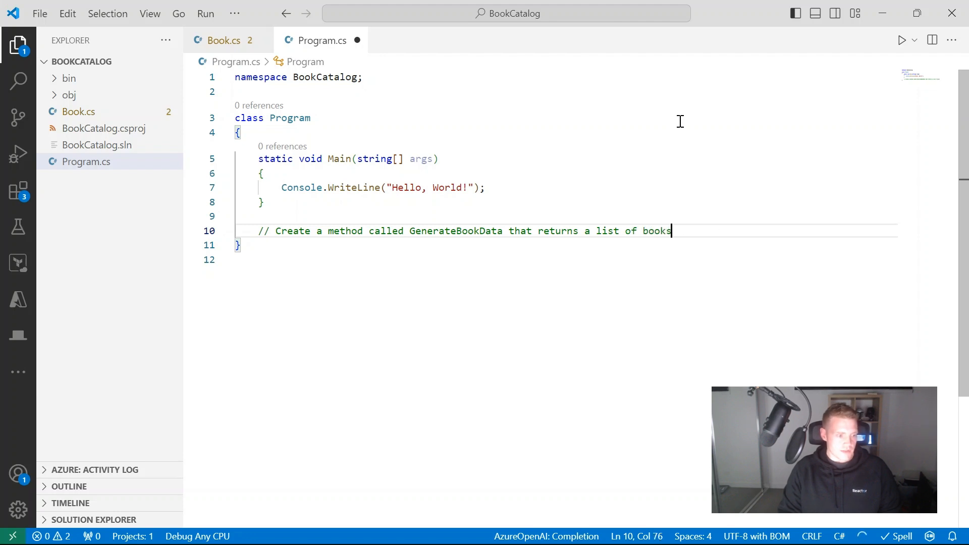
type(",")
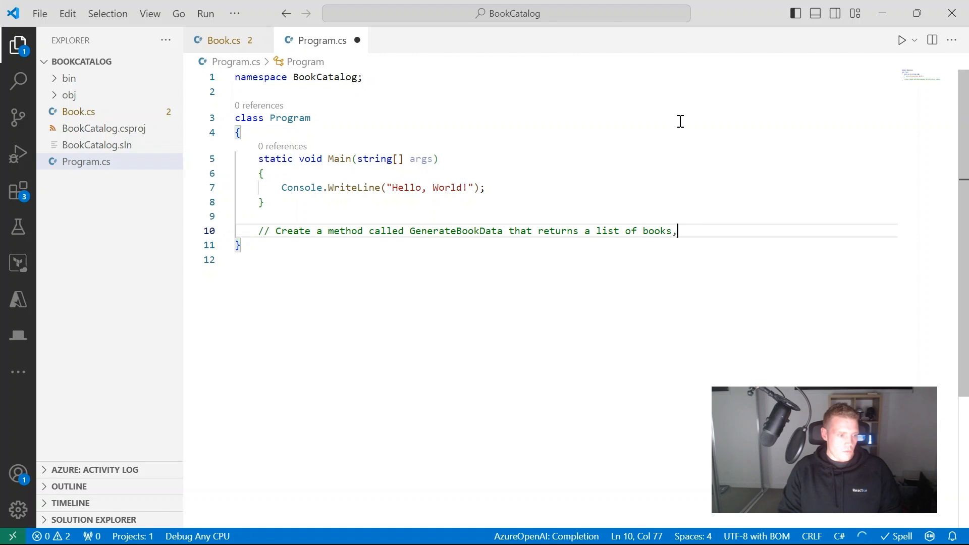
type("with random")
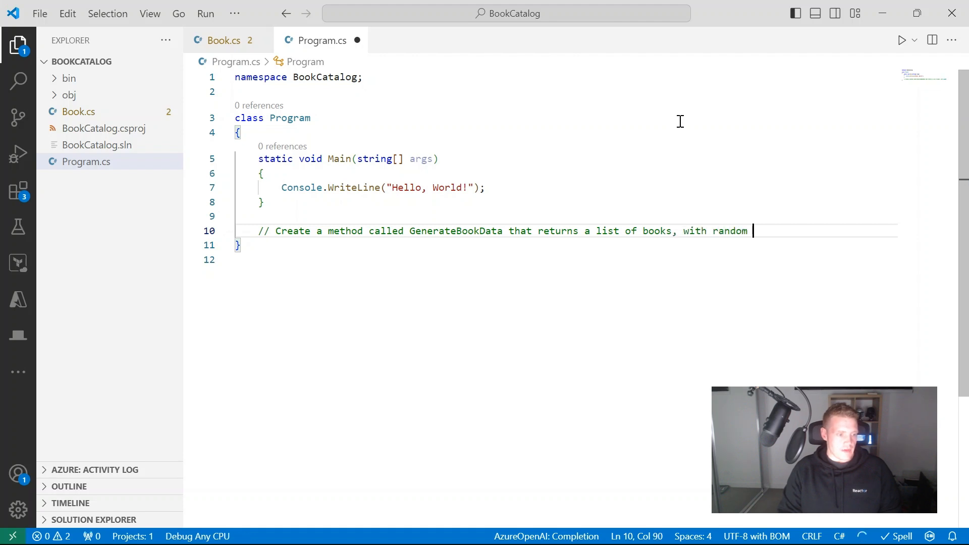
type("vali")
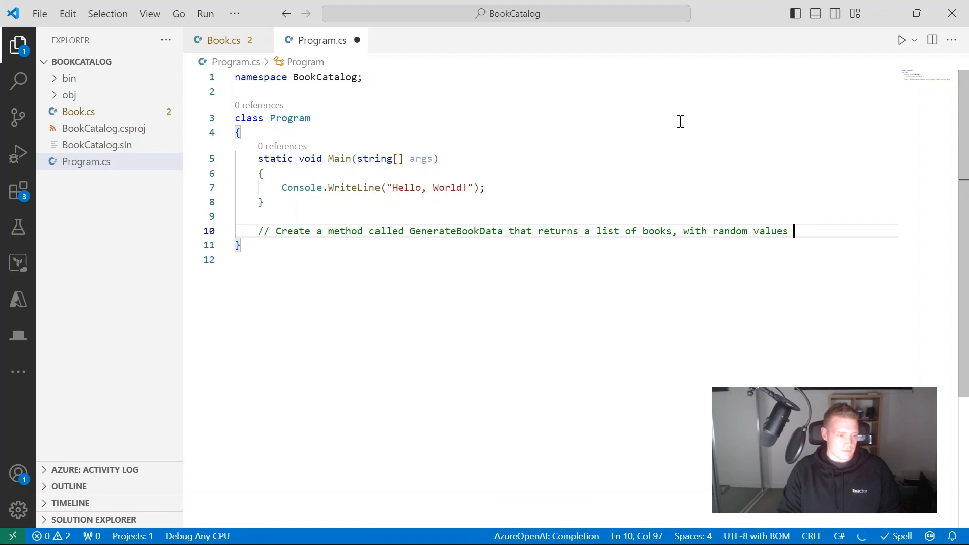
type("assigned to each f")
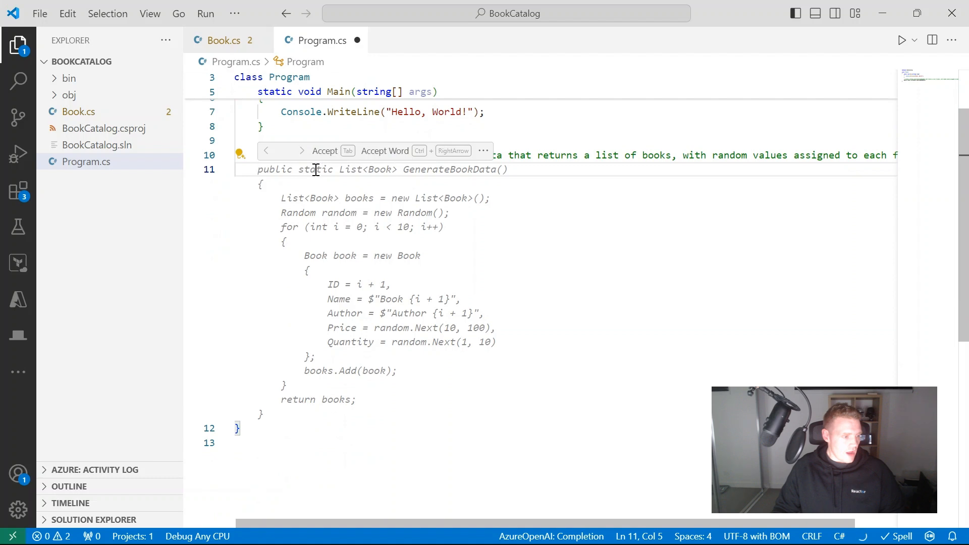
mouse_move(645, 138)
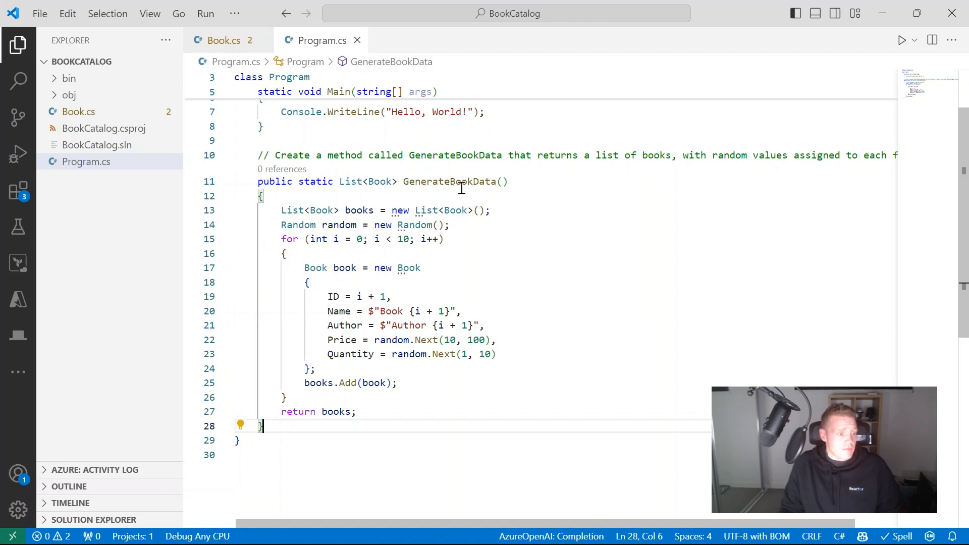
mouse_move(401, 238)
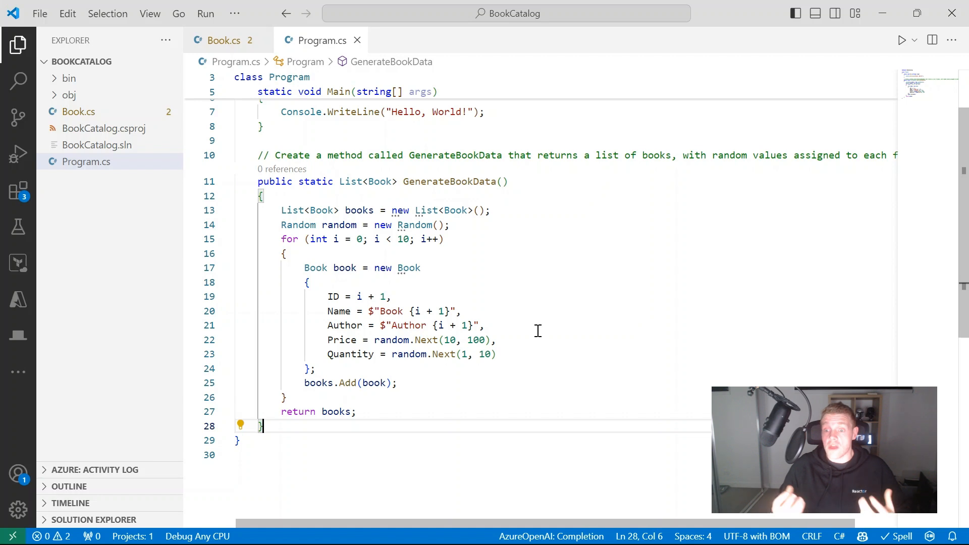
mouse_move(710, 53)
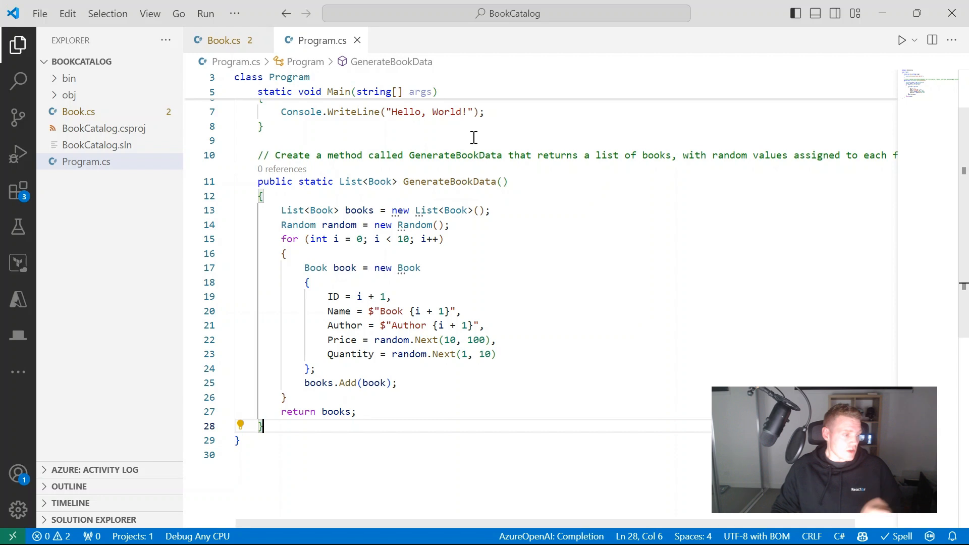
- Show the GitHub Copilot chat panel beside Program.cs
left_click(15, 371)
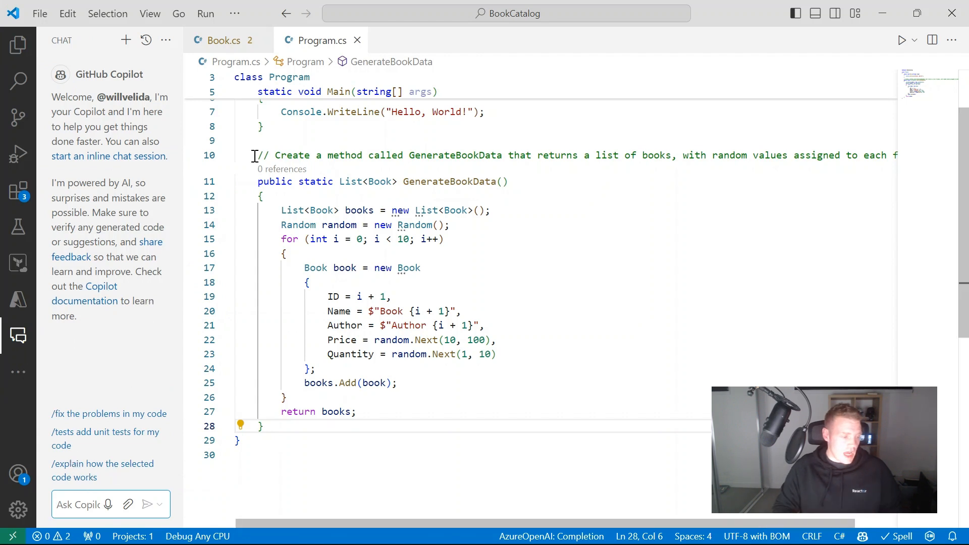
type("@")
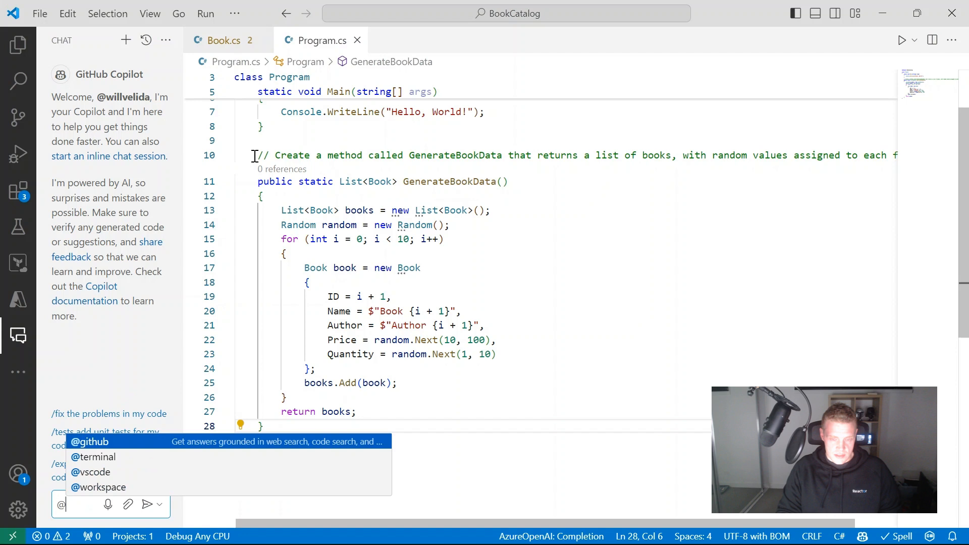
type("wor")
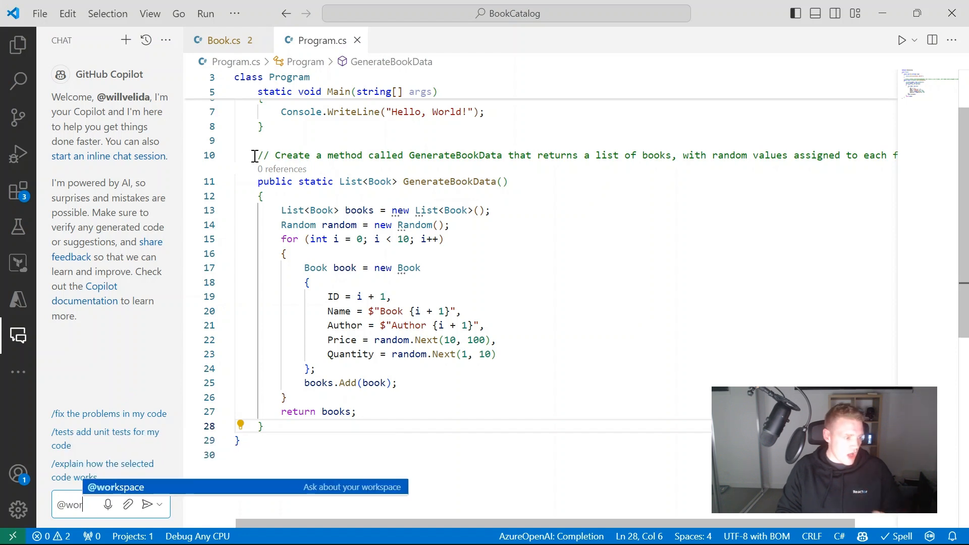
type("t")
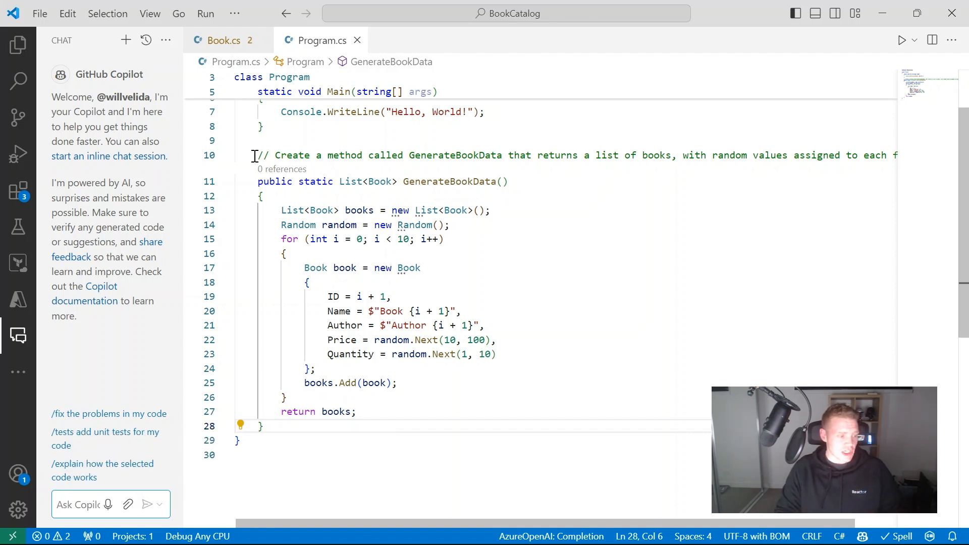
type("/ex")
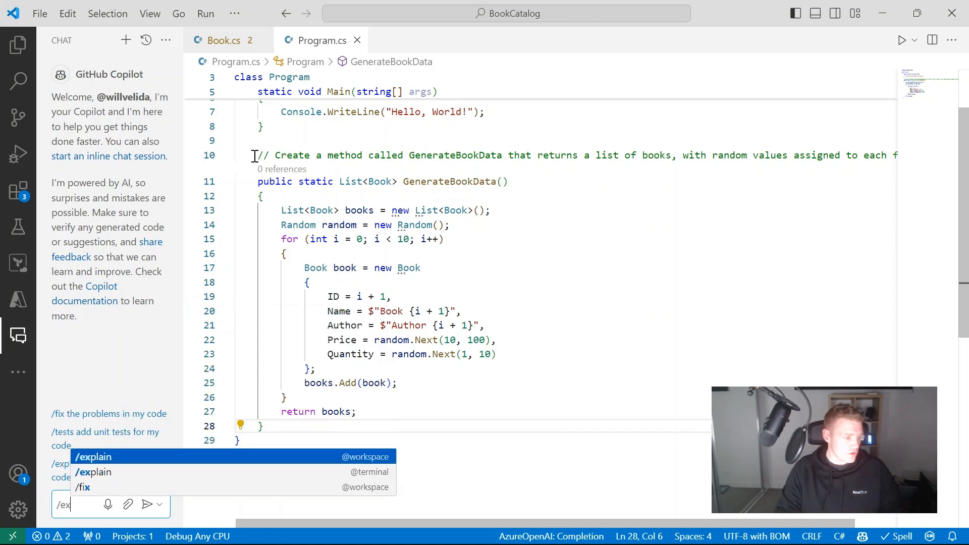
type("new")
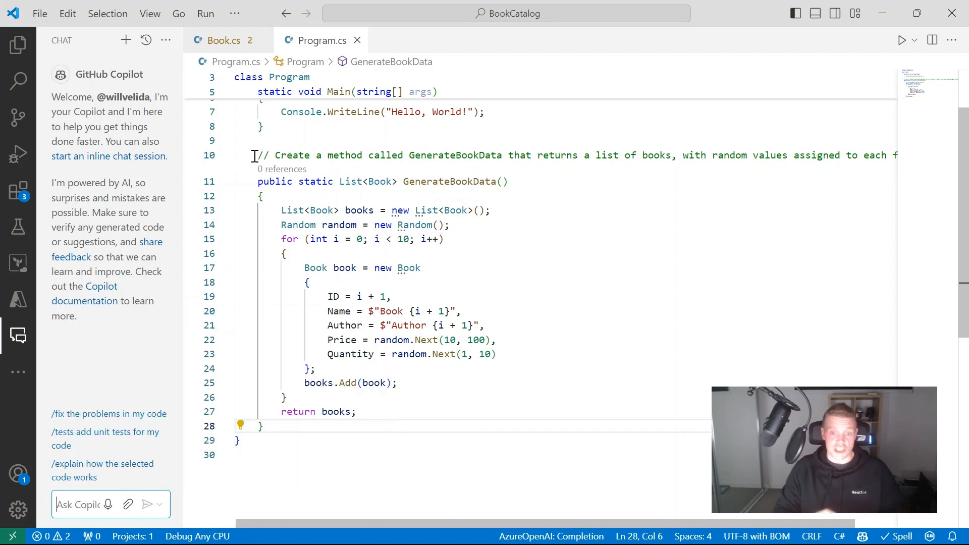
type("#fil")
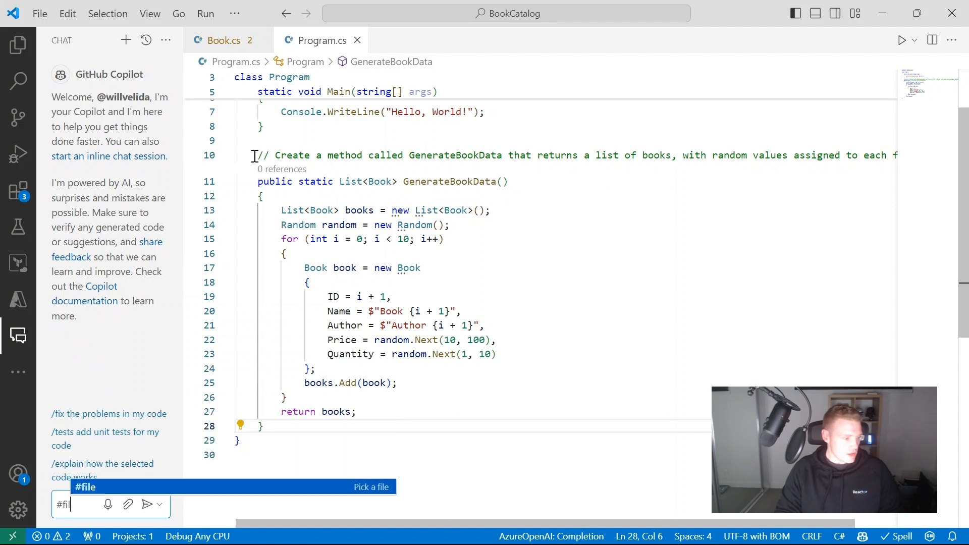
left_click(371, 487)
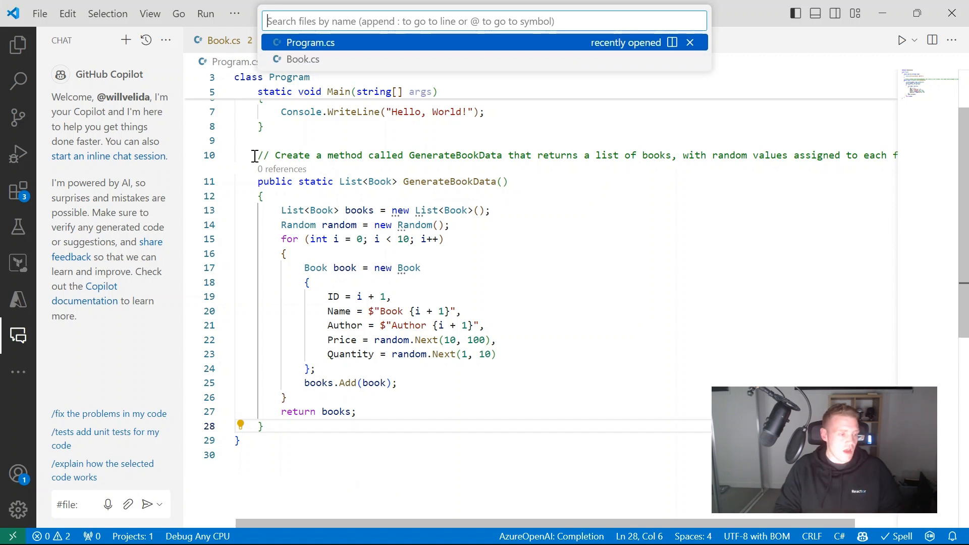
left_click(311, 42)
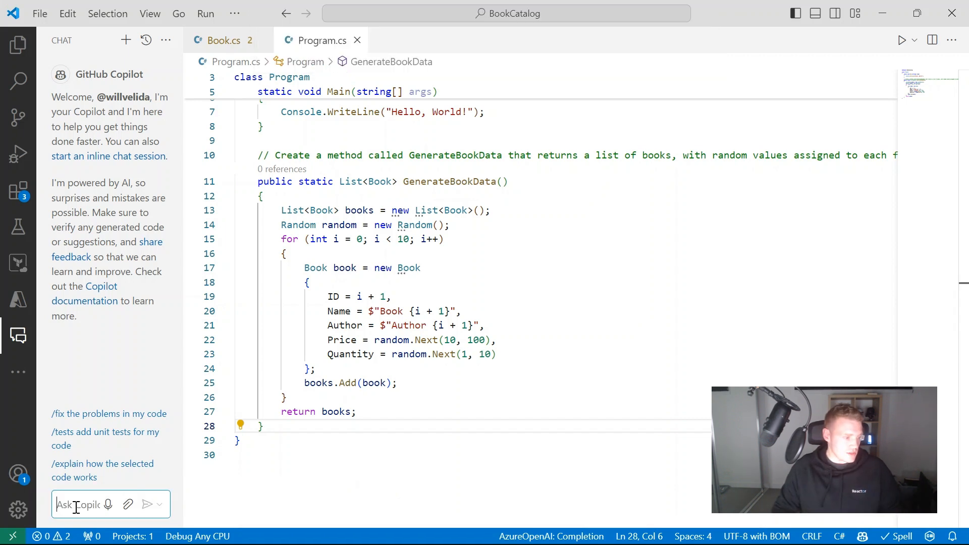
type("#edi")
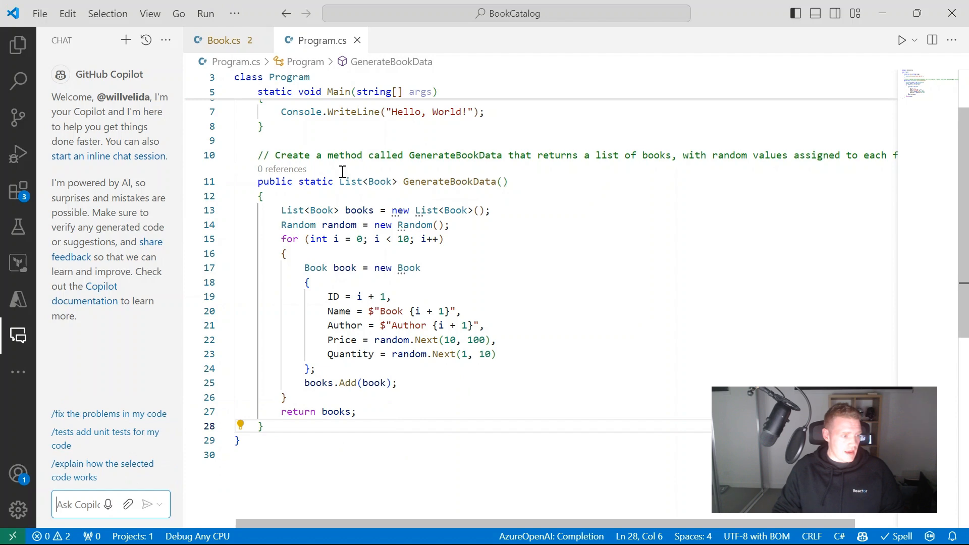
scroll("down", 3)
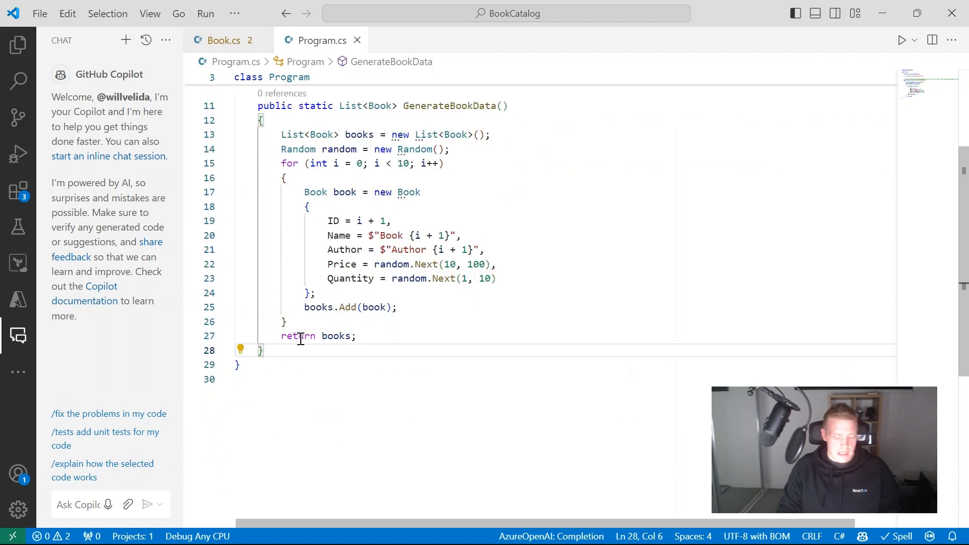
- Comment a request for a DisplayBooks method that prints a list of books to the console
type("// Create a method called DisplayBooks that takes a list of books as a parameter and displays the details of e")
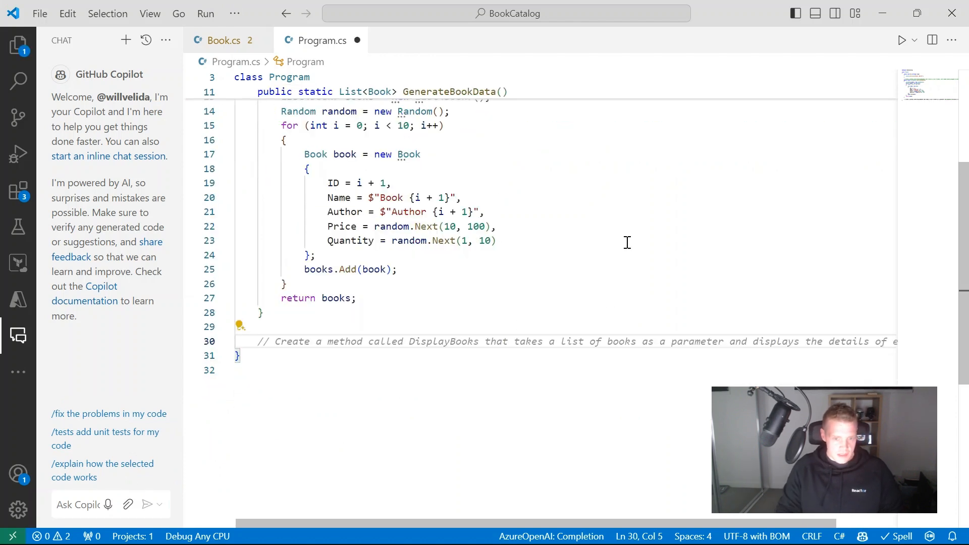
type("// Crew")
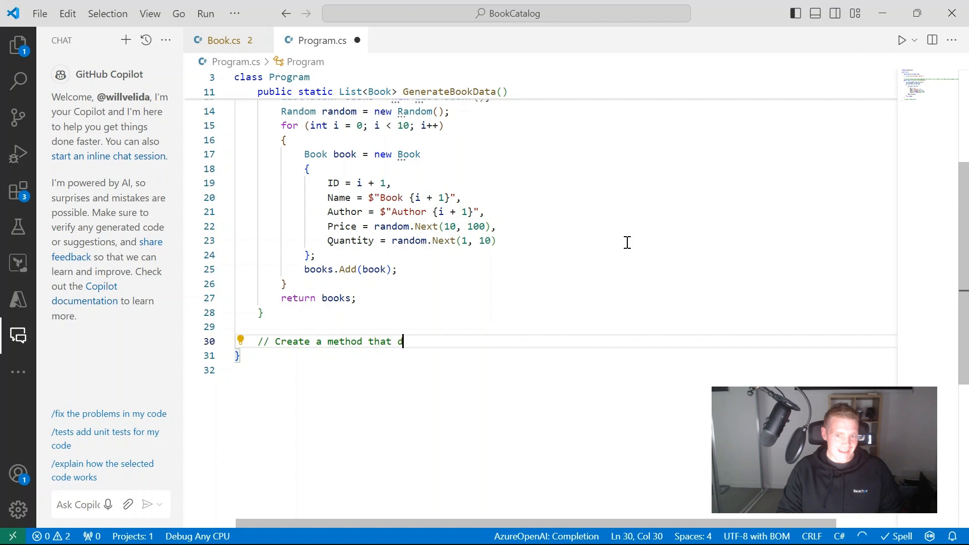
type("displays a list of books to the console")
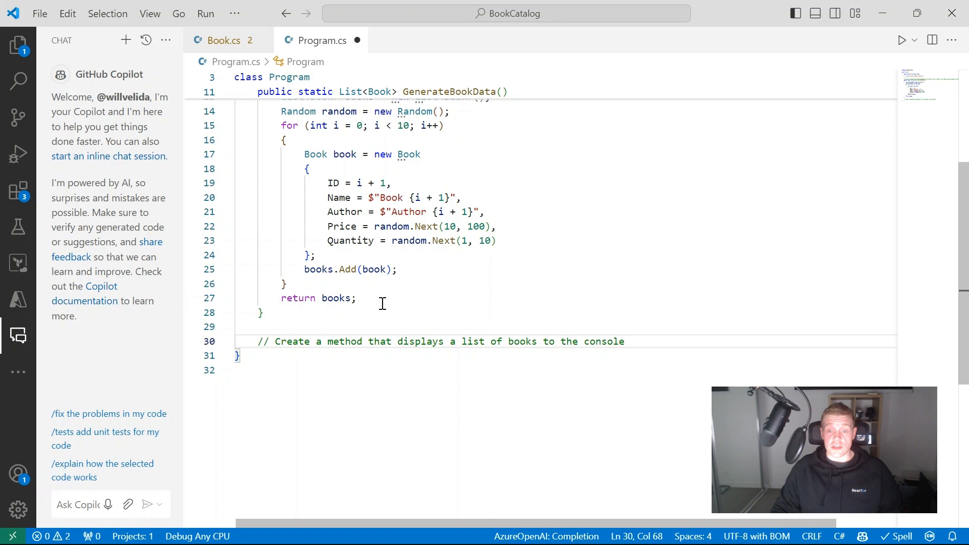
key("Enter")
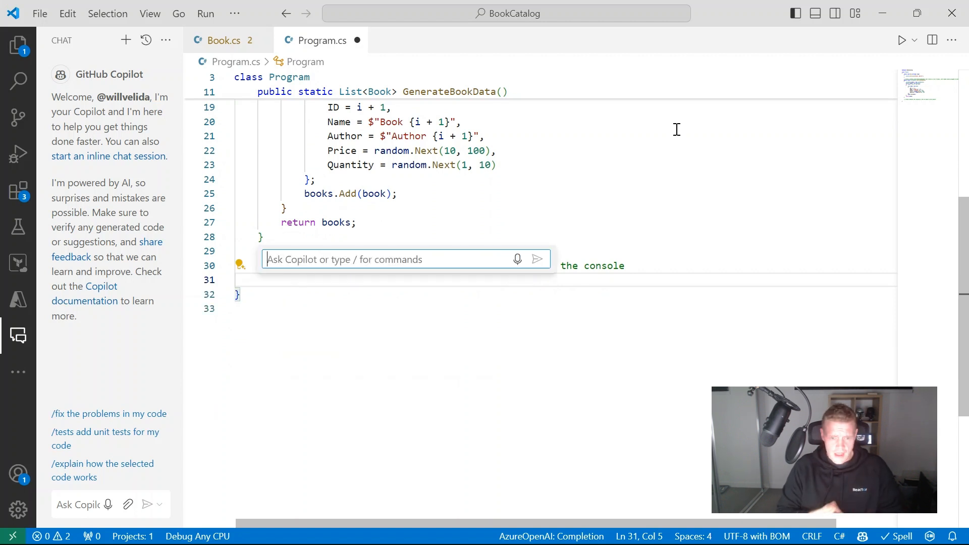
- Ask inline Copilot chat to create a static method printing a list of books to the console
type("c")
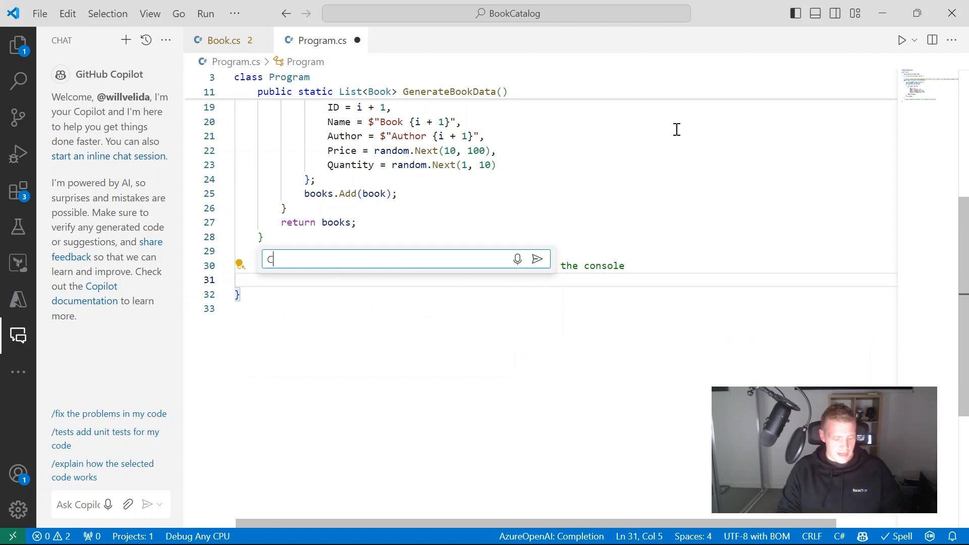
type("reate")
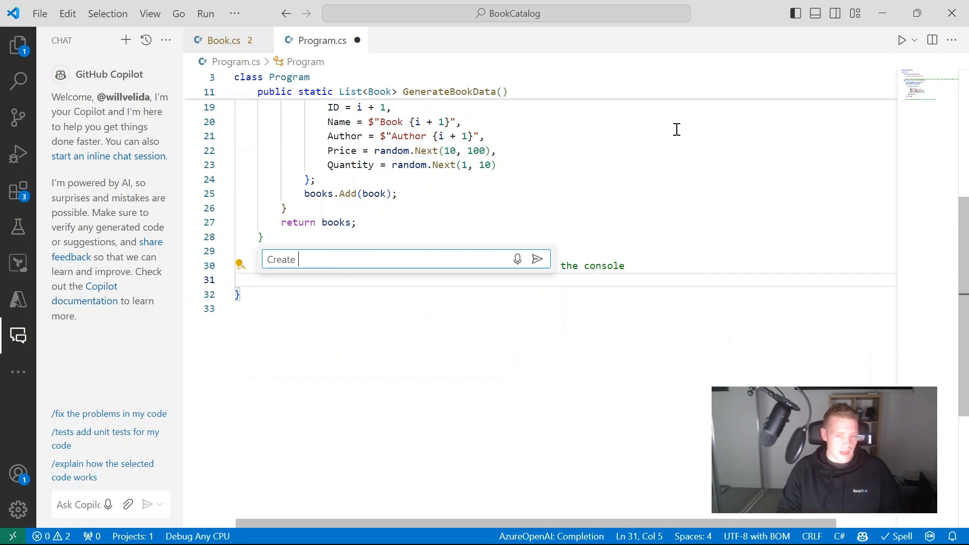
type("a static method that prints the details of a list of b")
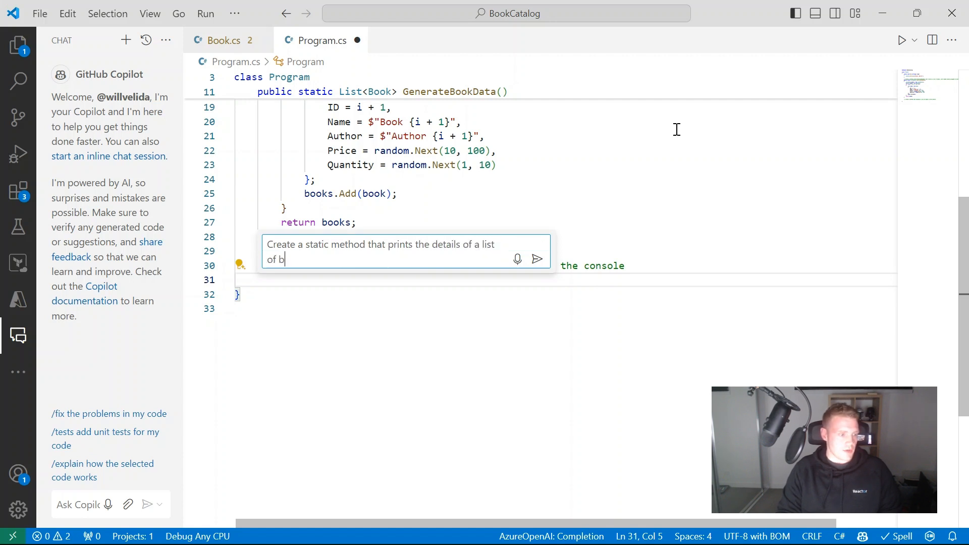
type("ooks to the console")
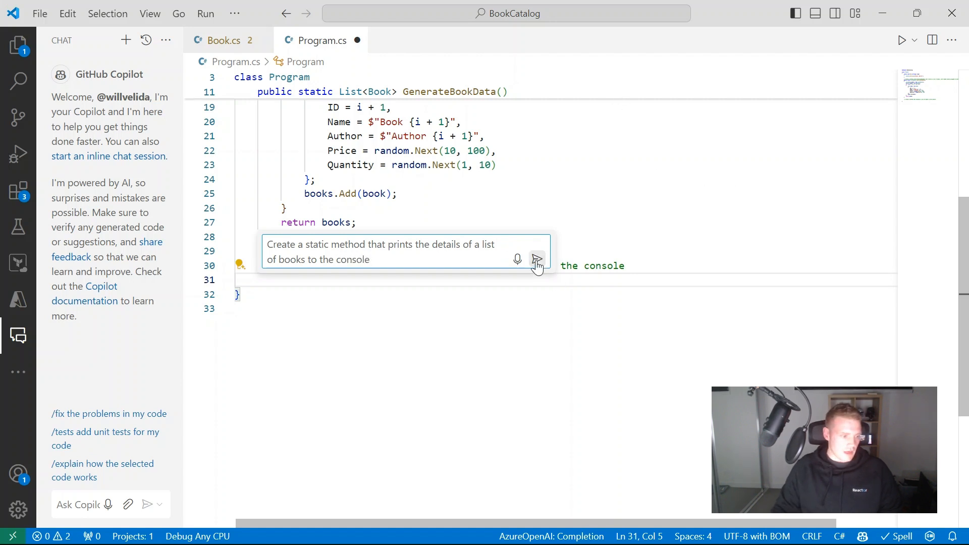
left_click(537, 259)
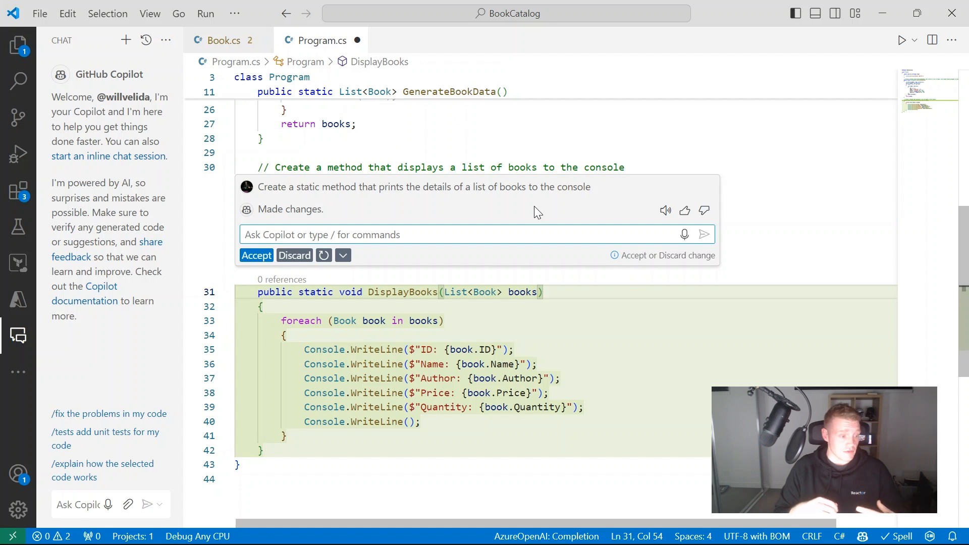
- Review and accept the generated DisplayBooks method into Program.cs
scroll("down", 3)
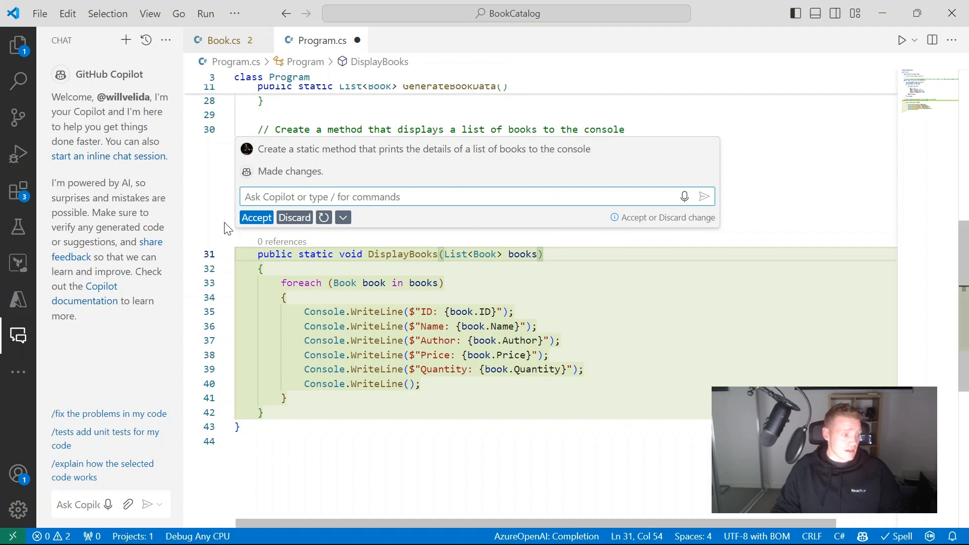
mouse_move(252, 221)
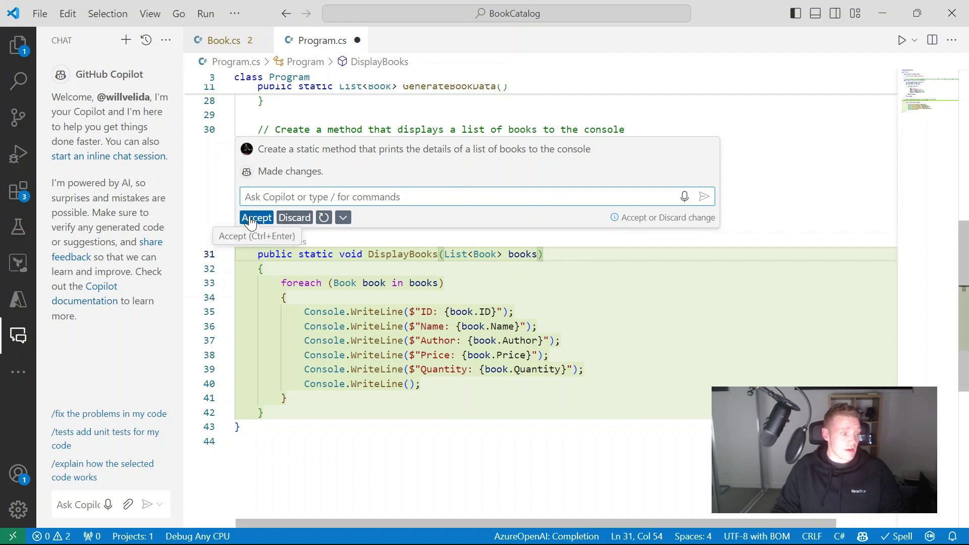
mouse_move(293, 221)
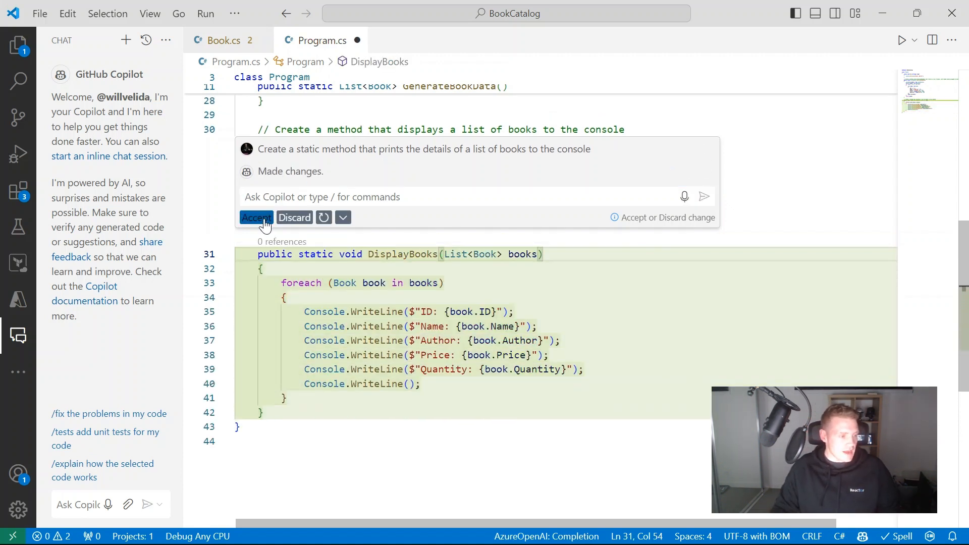
left_click(256, 218)
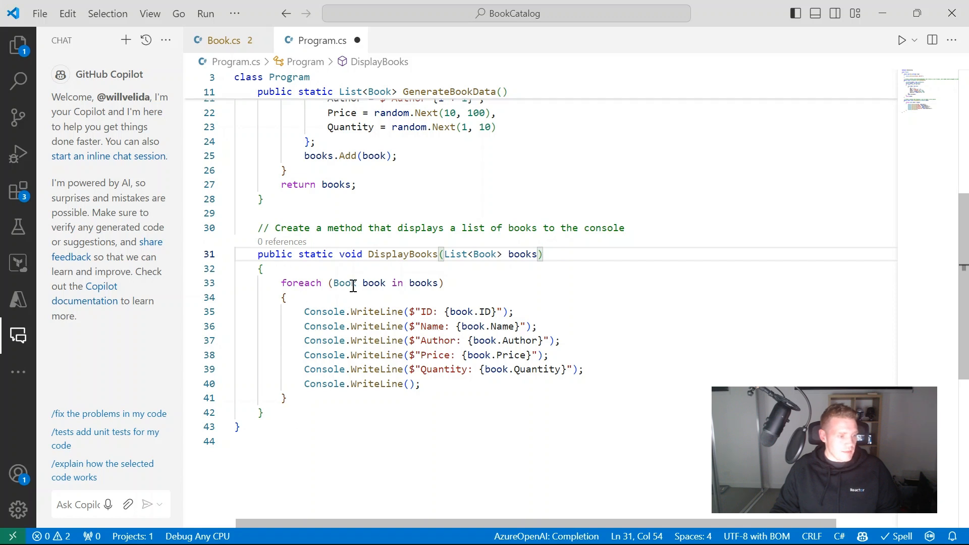
mouse_move(405, 258)
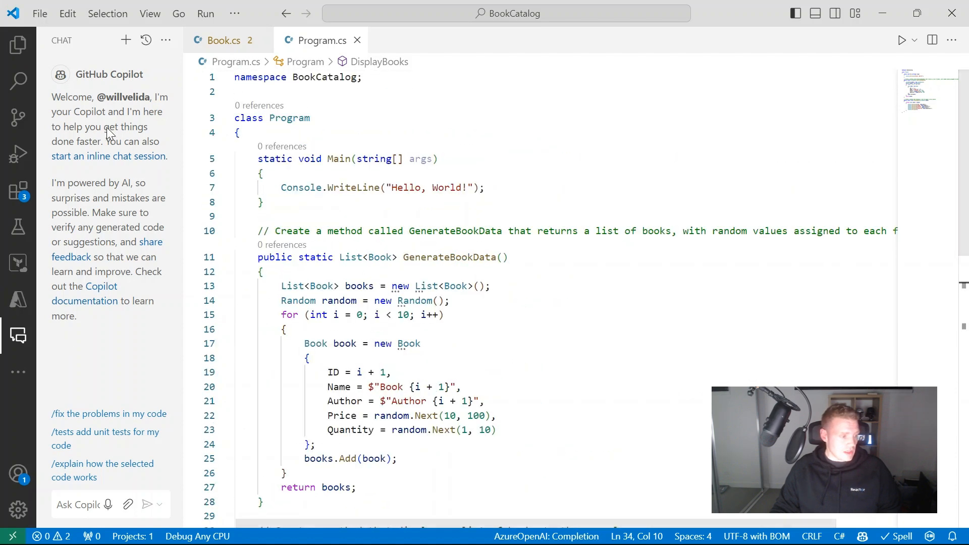
mouse_move(83, 224)
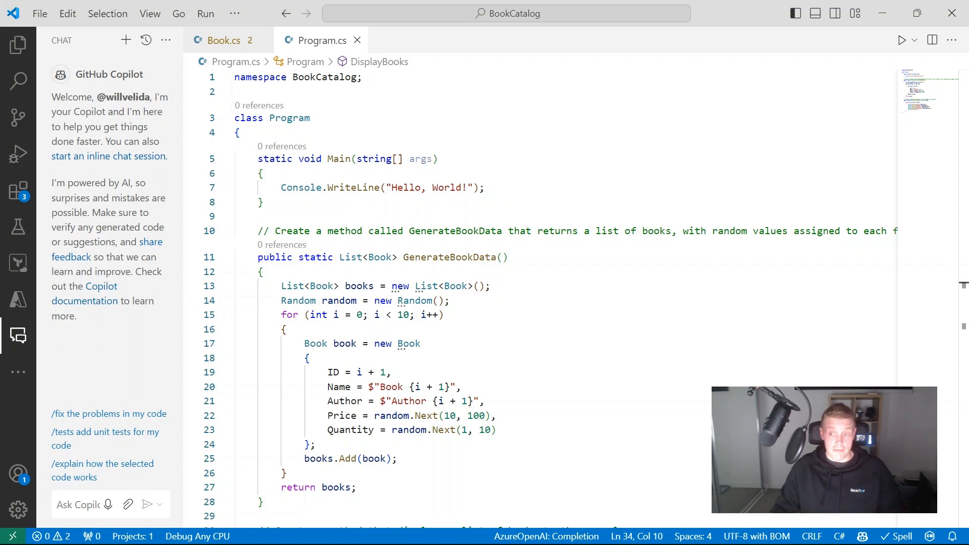
mouse_move(16, 45)
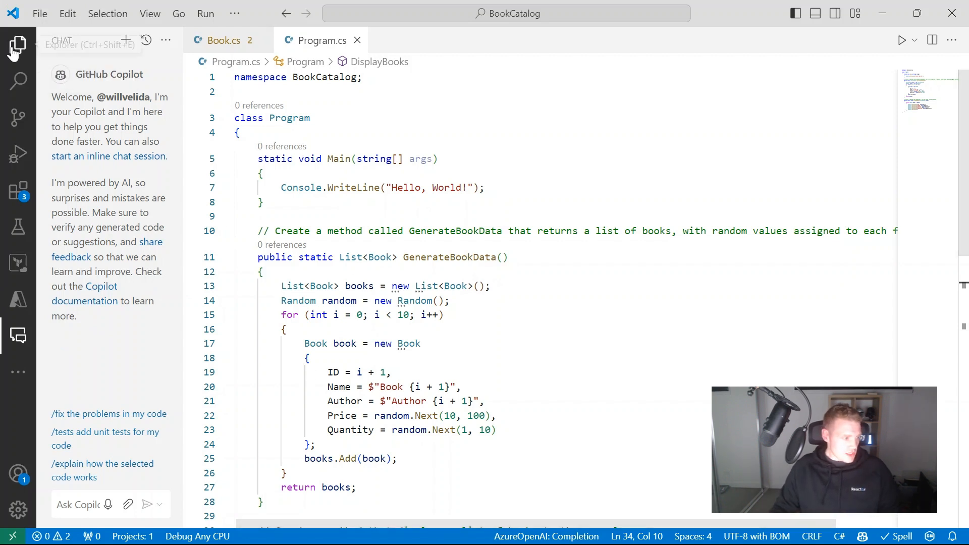
- Glance over the project's files in the Explorer, then return to the Copilot chat
left_click(16, 45)
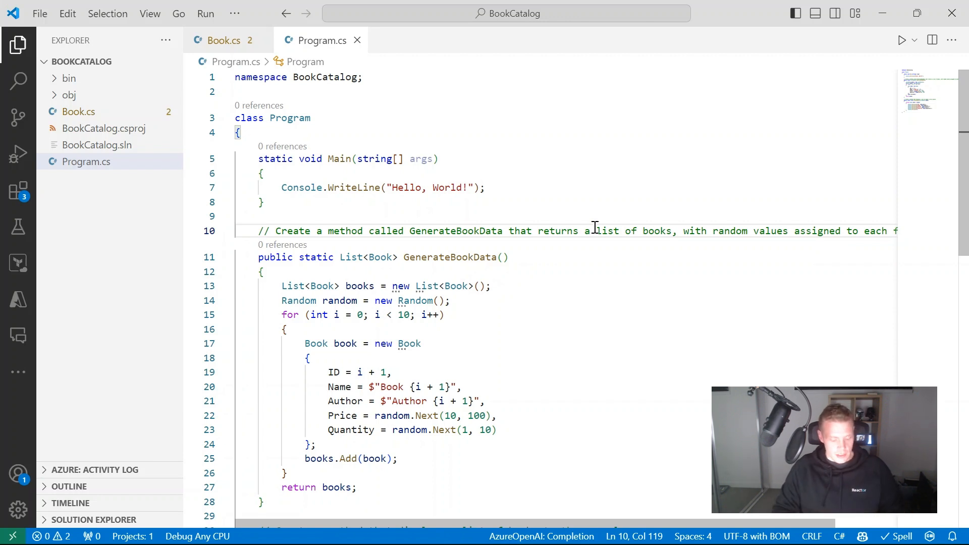
left_click(18, 335)
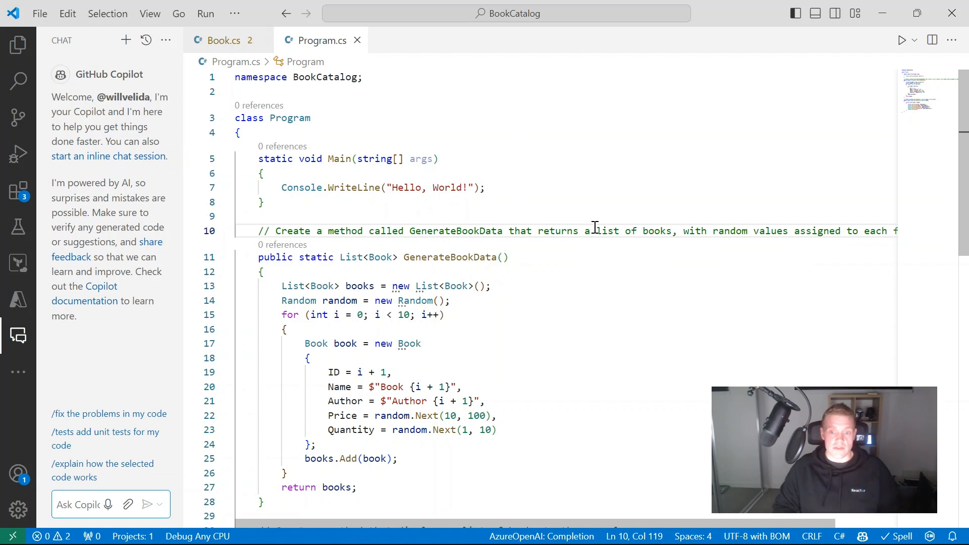
mouse_move(18, 336)
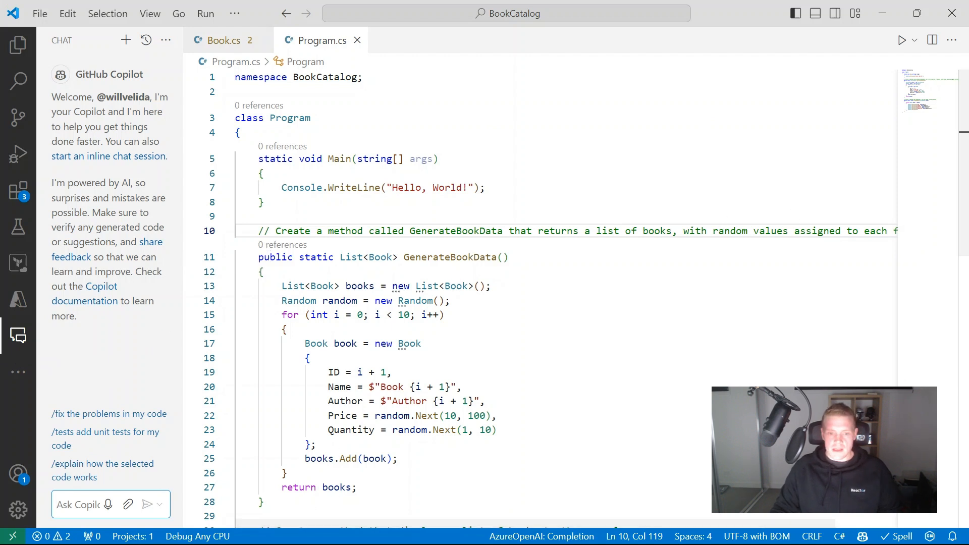
- Draft the chat question asking how to implement GenerateBookData and DisplayBooks in the Main method
type("Can you")
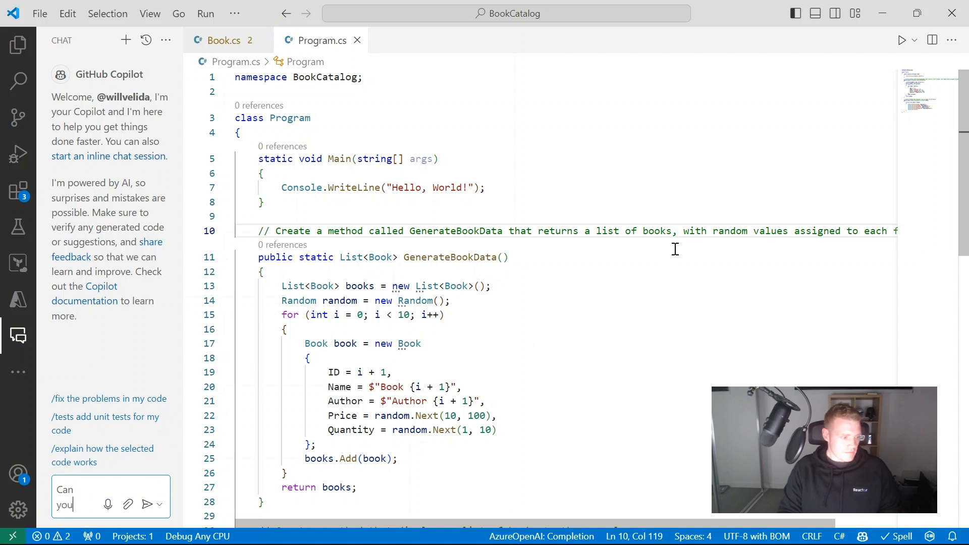
type("show me how to imple")
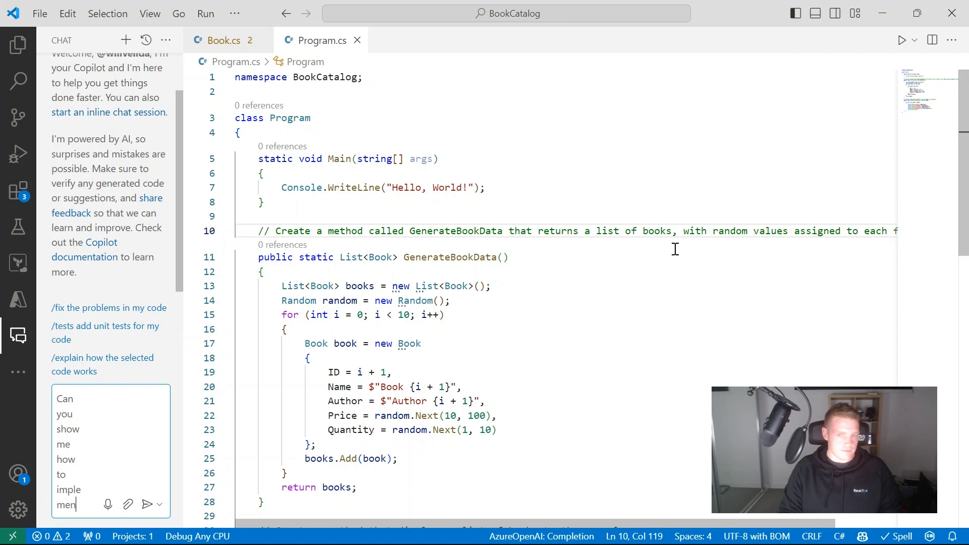
type("ment the GenerateBookData and DisplayBooks methods in my Main method")
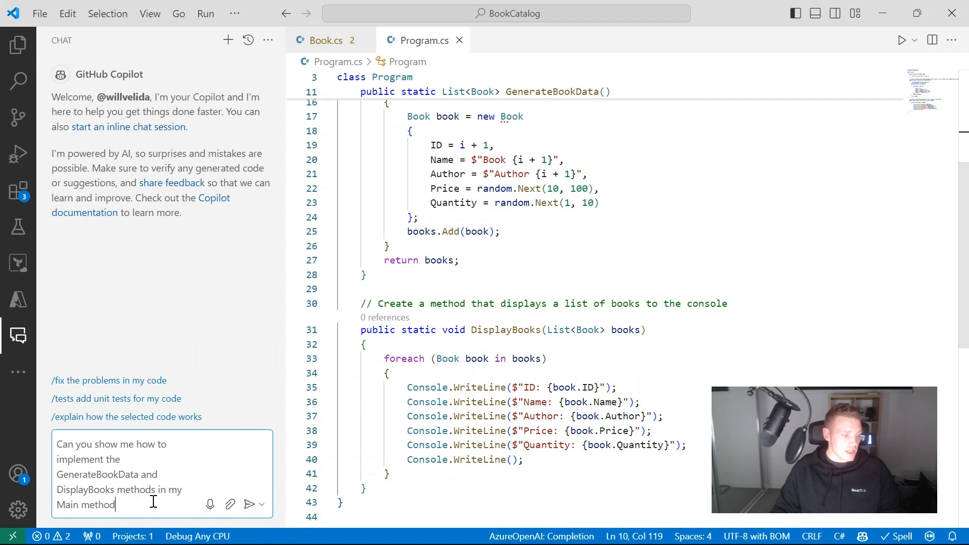
mouse_move(181, 493)
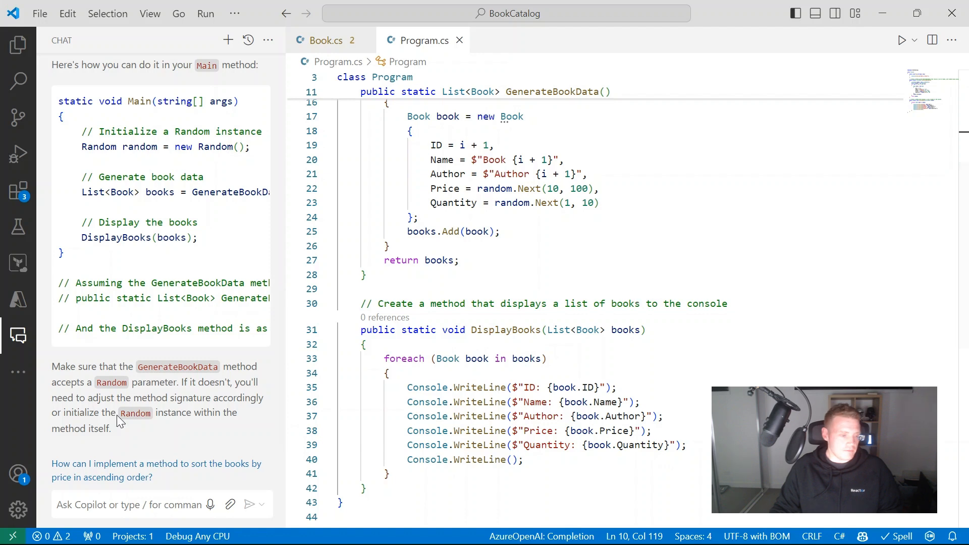
mouse_move(99, 484)
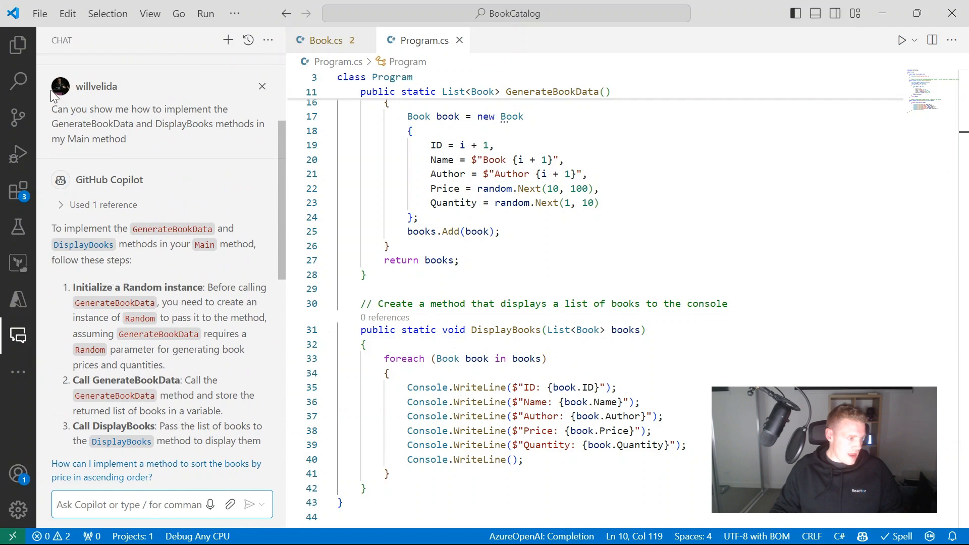
- Re-send the Main-method question to Copilot with #file:Program.cs added as context
right_click(141, 123)
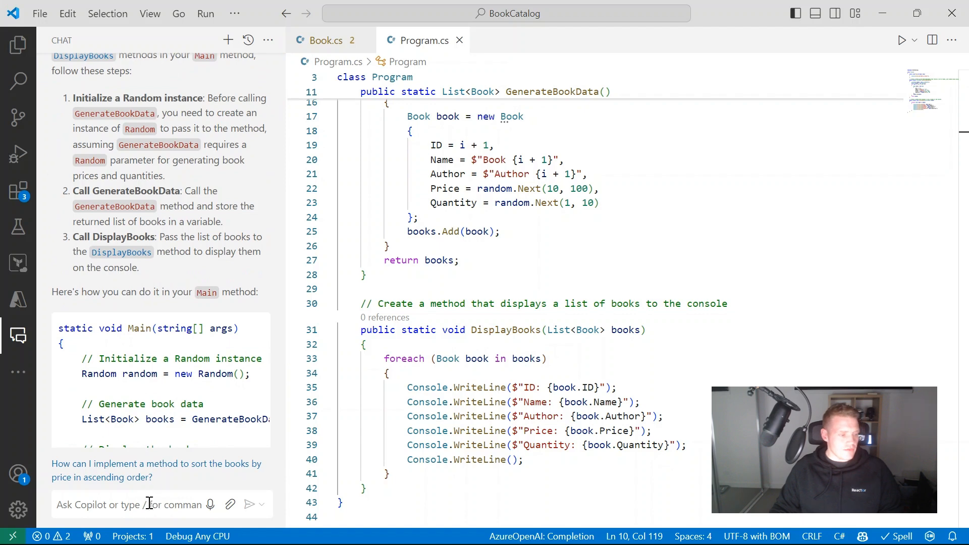
type("Can you show me how to implement the GenerateBookData and DisplayBooks methods in my Main method")
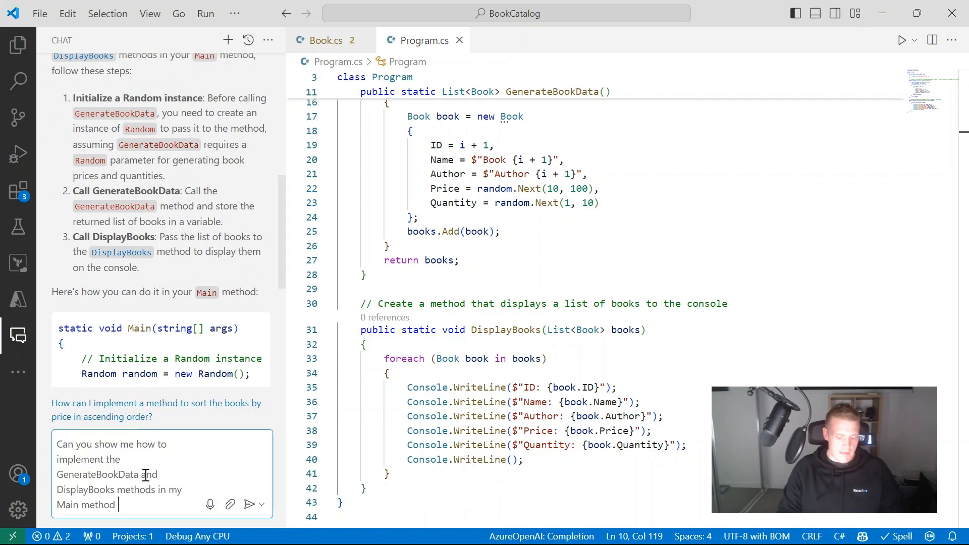
type("in my")
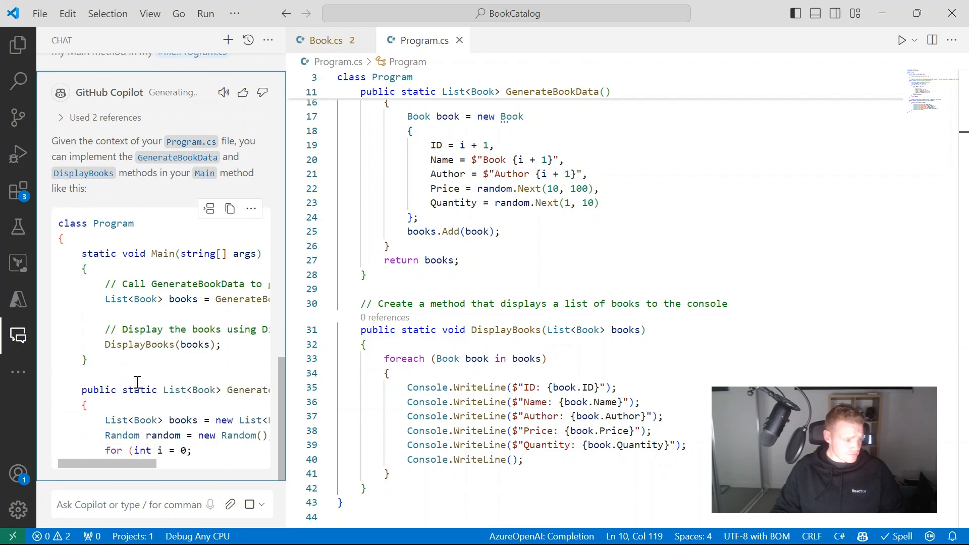
- Scroll through Copilot's complete Program class answer whose Main calls both book methods
scroll("down", 3)
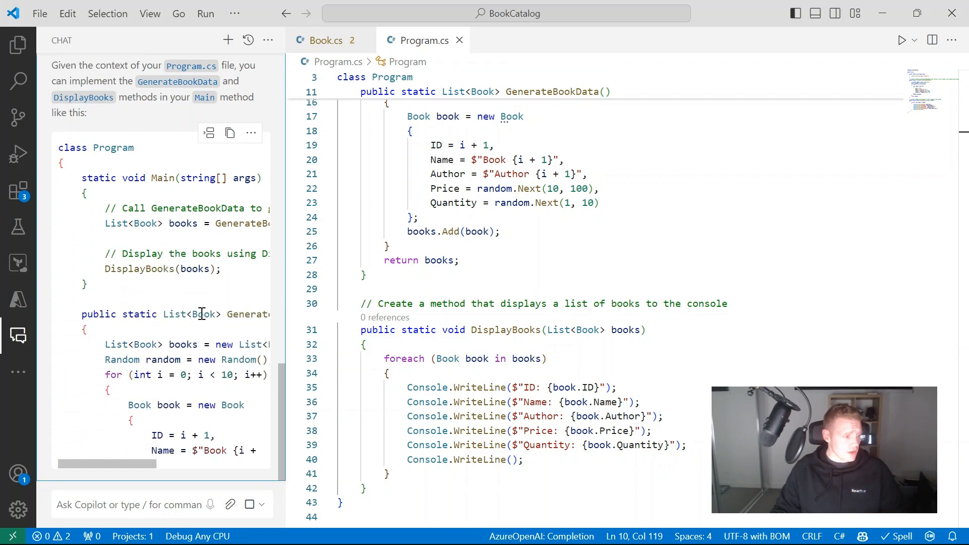
scroll("down", 3)
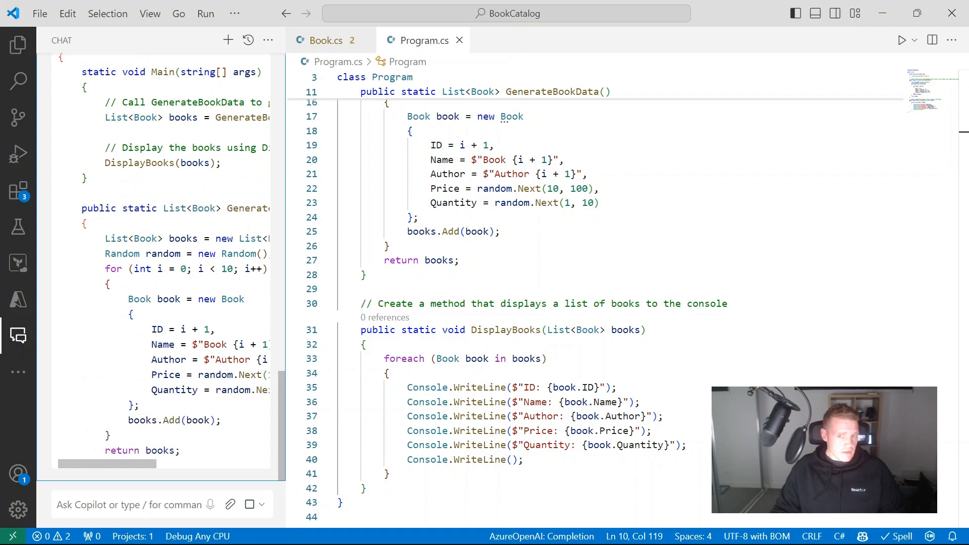
scroll("down", 3)
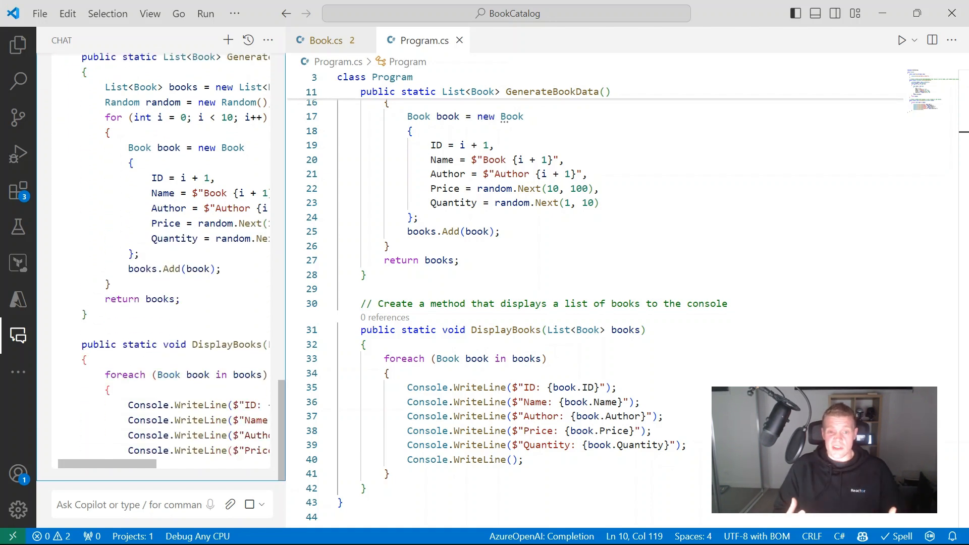
scroll("down", 3)
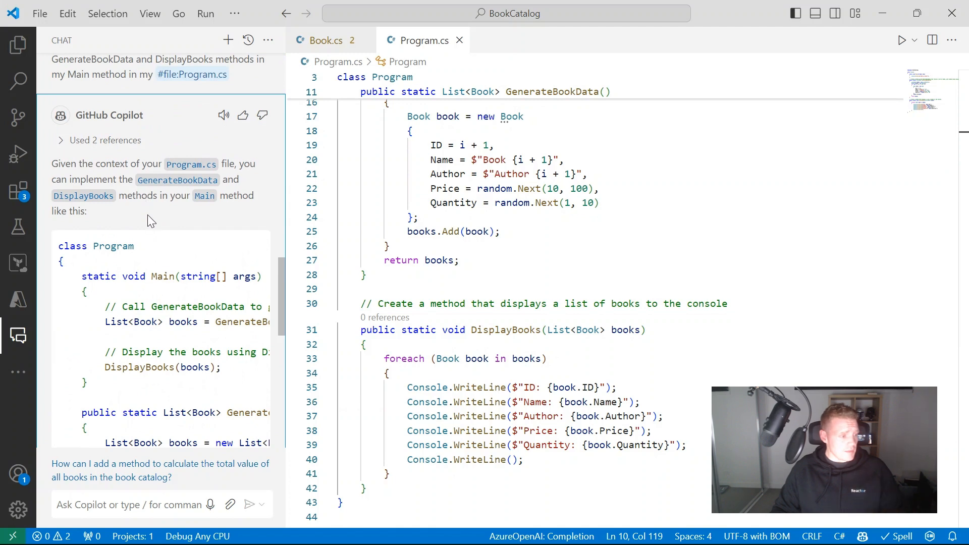
scroll("down", 3)
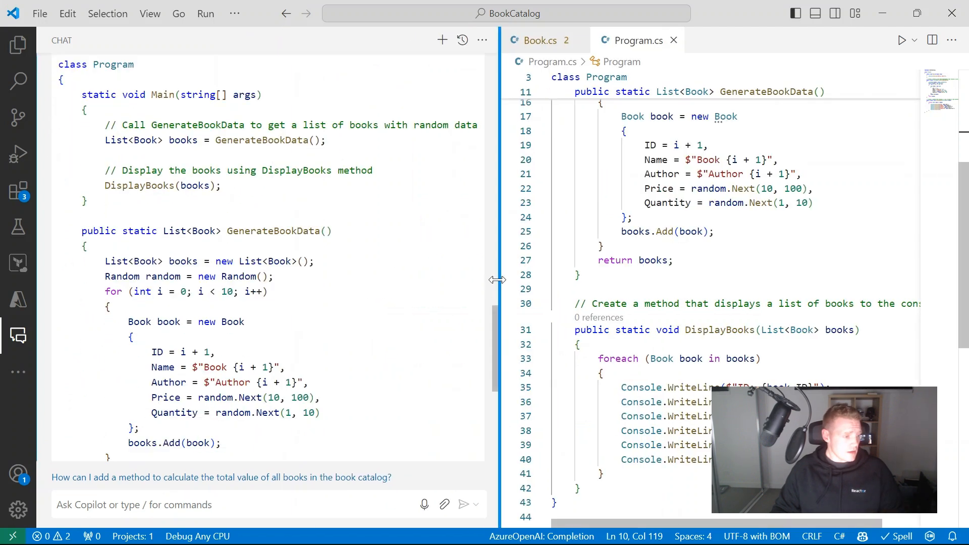
- Select the Main code in Copilot's answer and narrow the chat panel to widen the editor
scroll("down", 3)
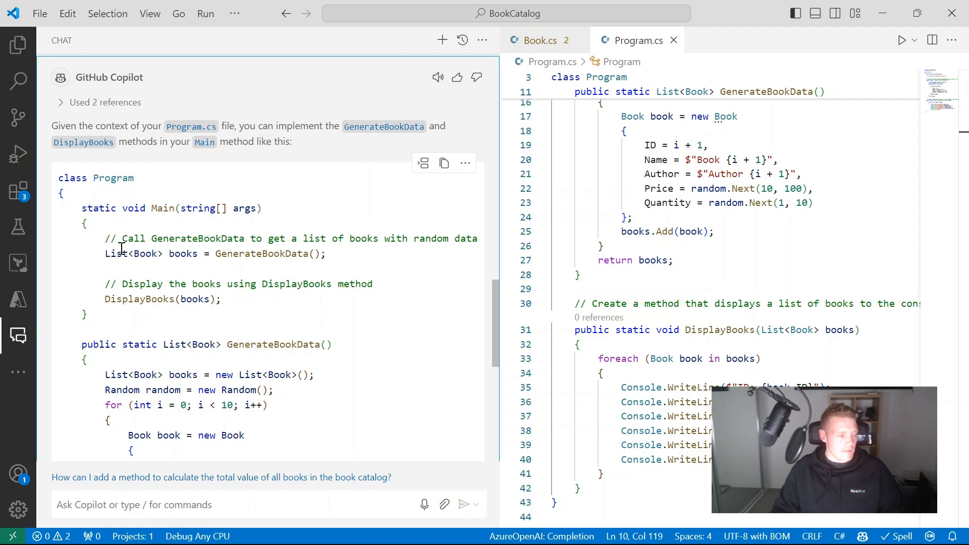
left_click_drag(105, 238, 221, 299)
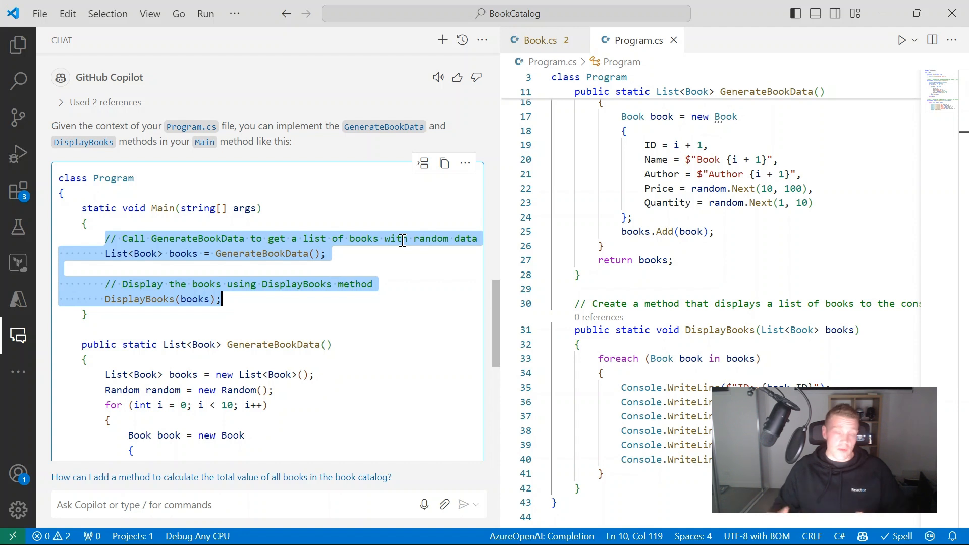
mouse_move(442, 167)
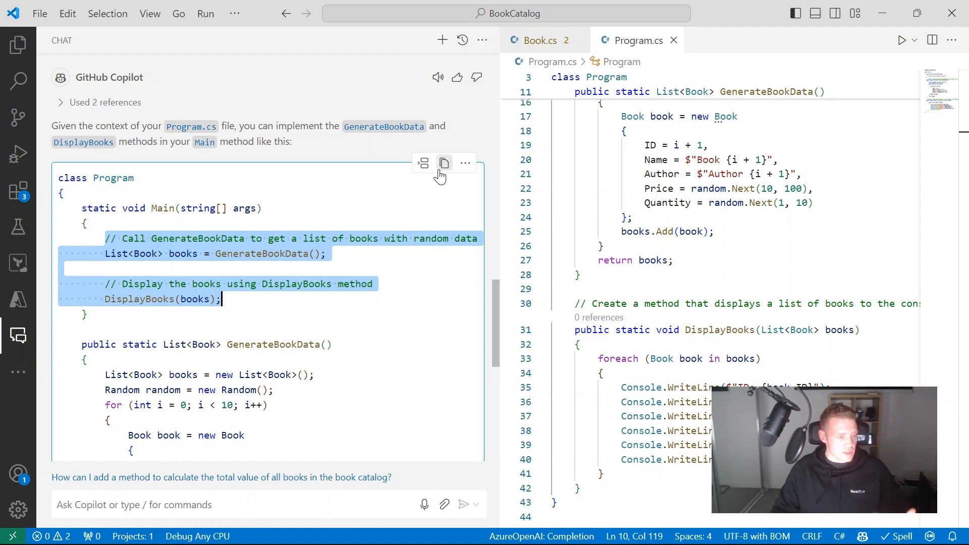
mouse_move(426, 179)
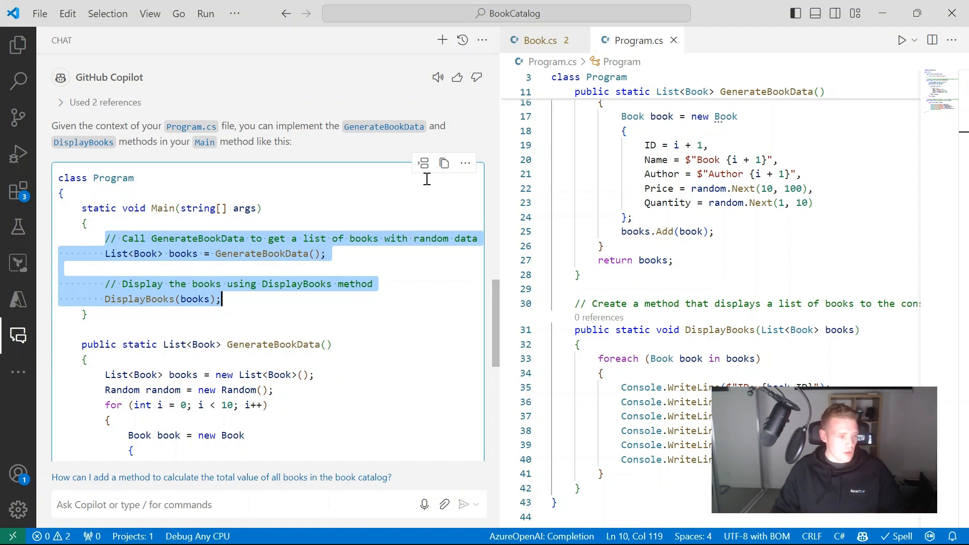
mouse_move(422, 163)
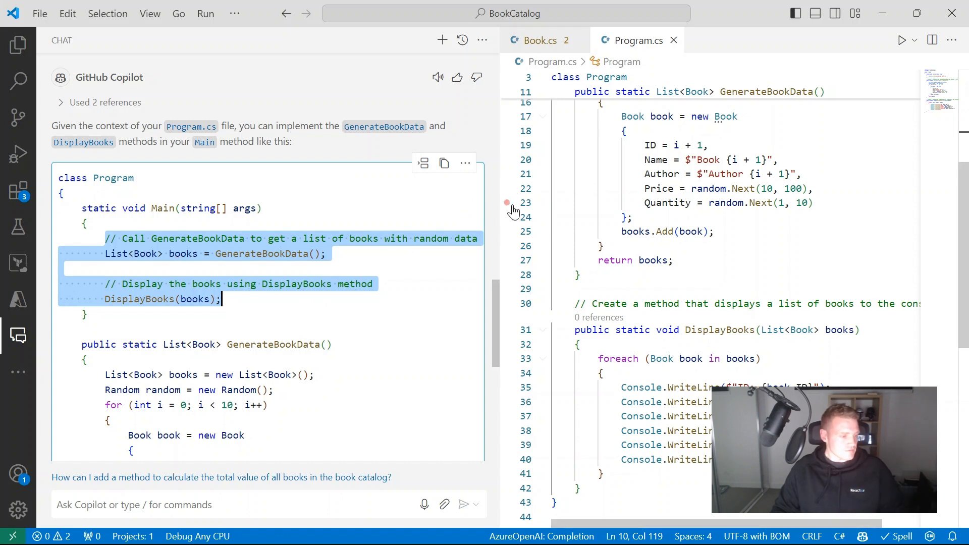
left_click_drag(506, 236, 296, 235)
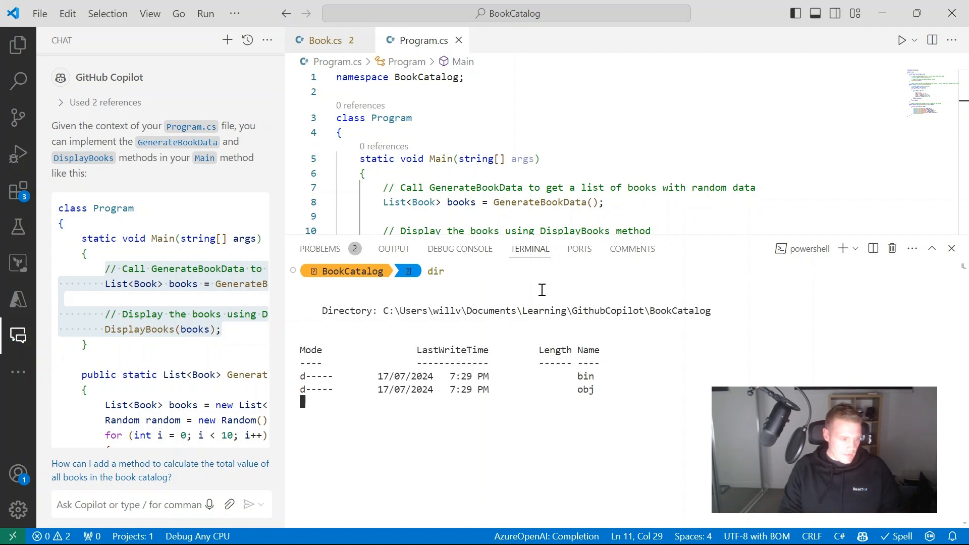
- Run the BookCatalog app with dotnet run so it prints the generated books
type("ds")
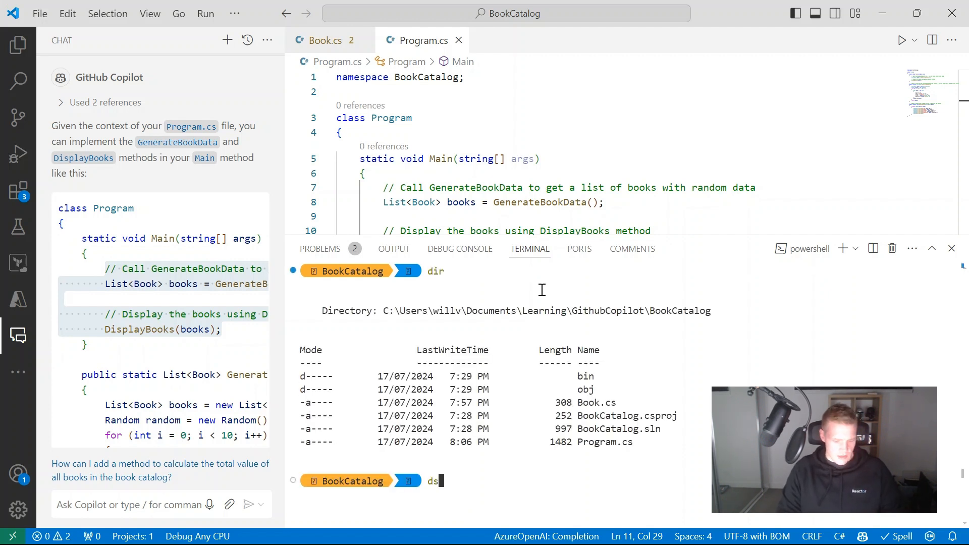
type("dotnet run")
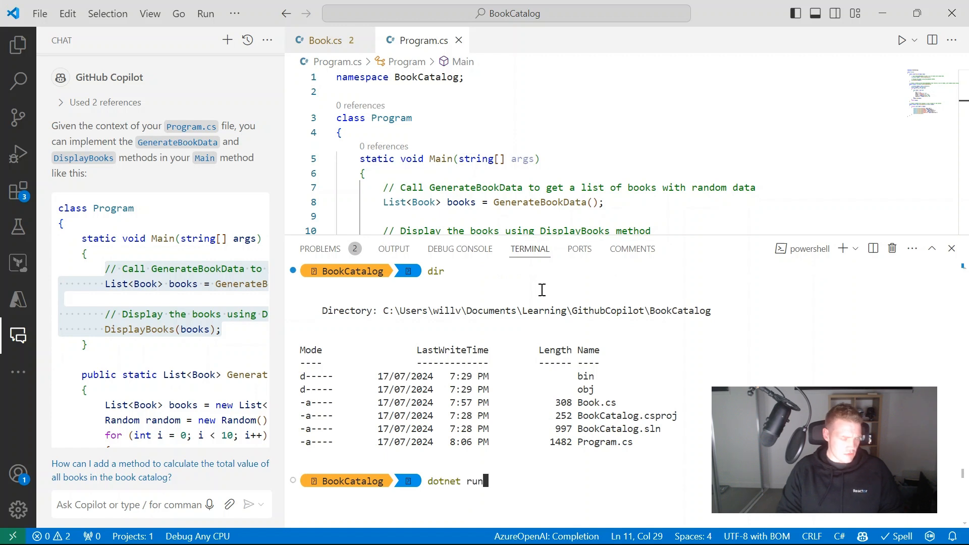
key("Enter")
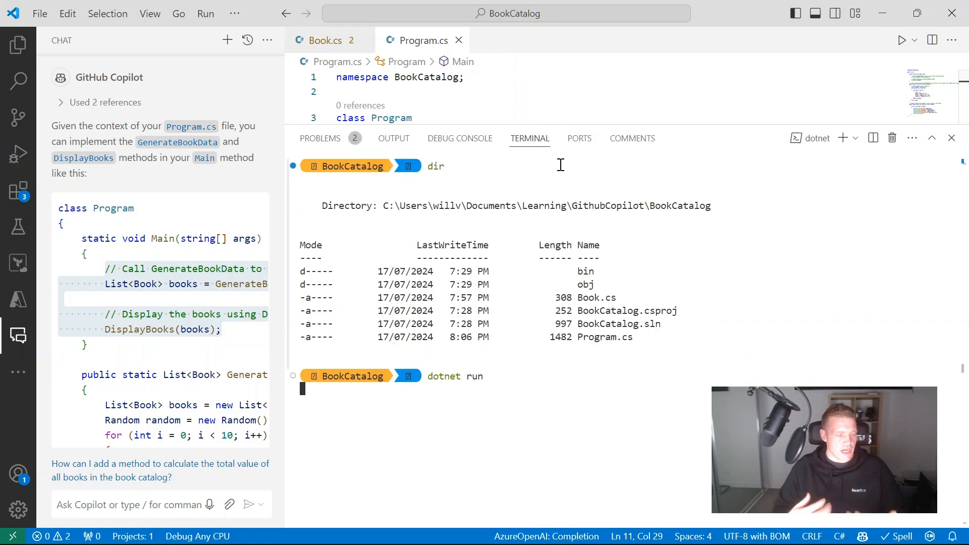
mouse_move(529, 283)
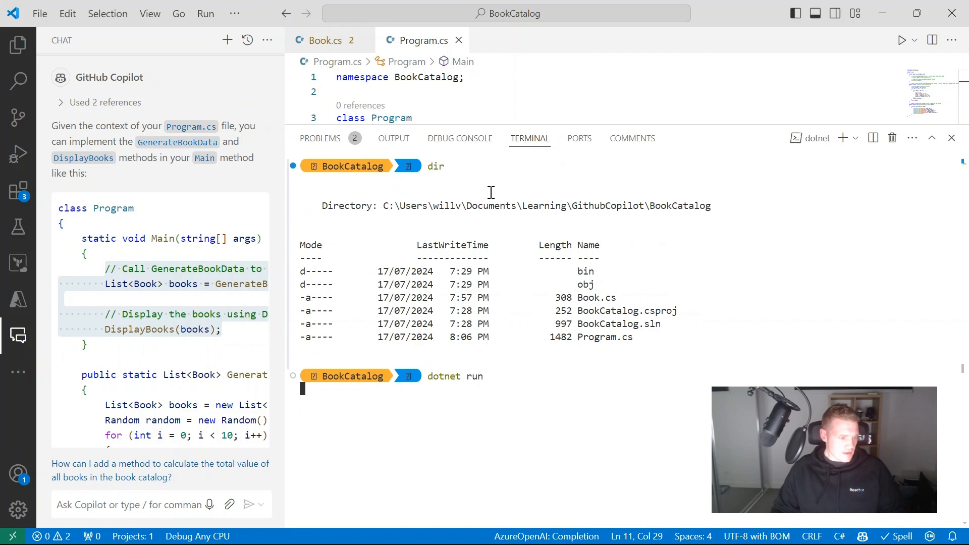
key("Enter")
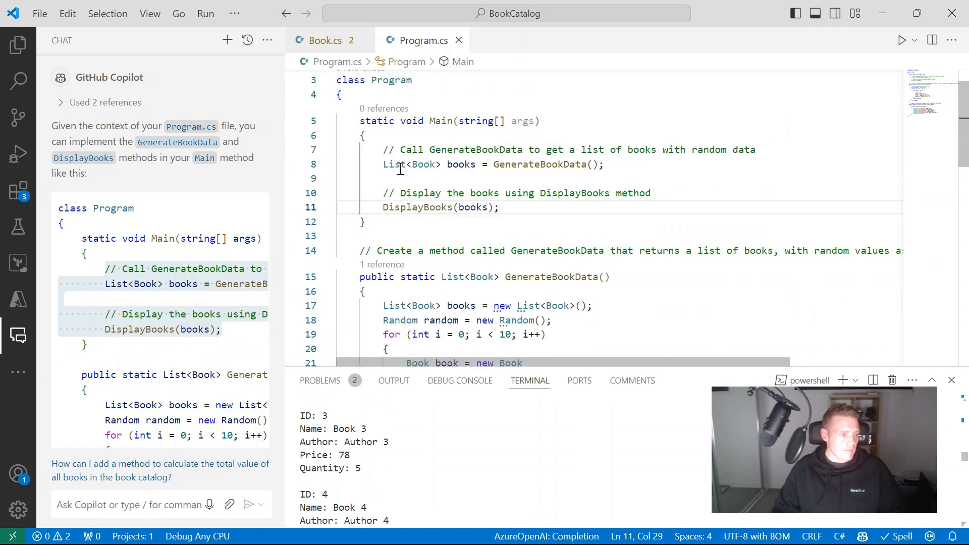
scroll("down", 3)
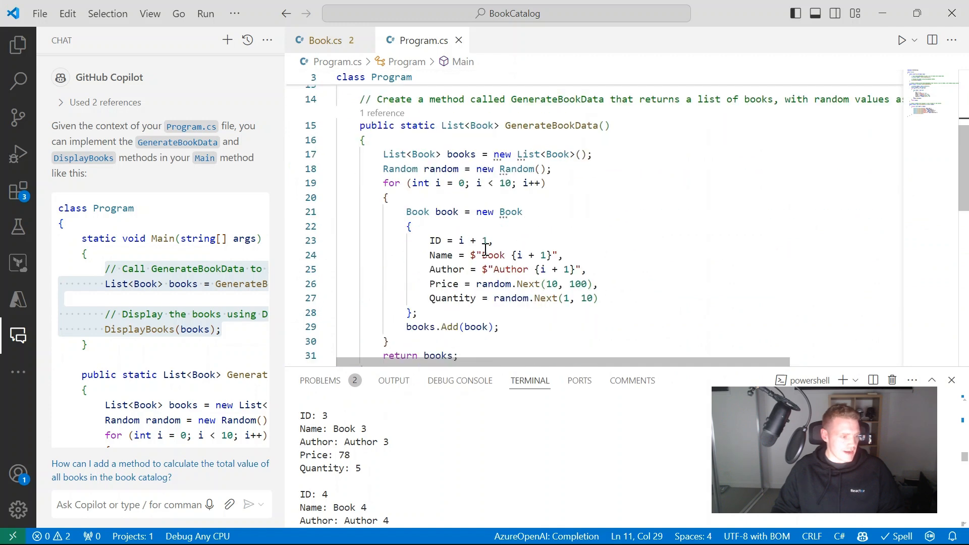
mouse_move(452, 284)
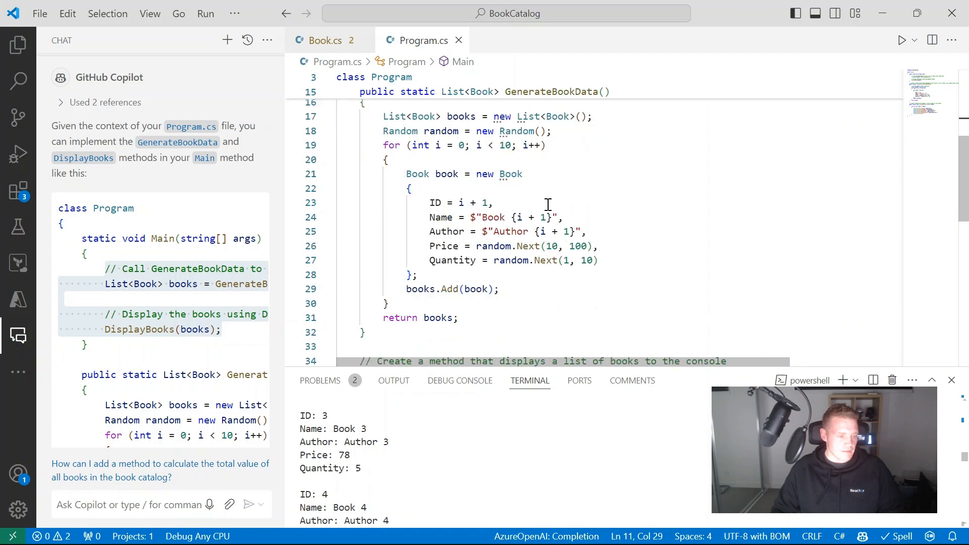
scroll("down", 3)
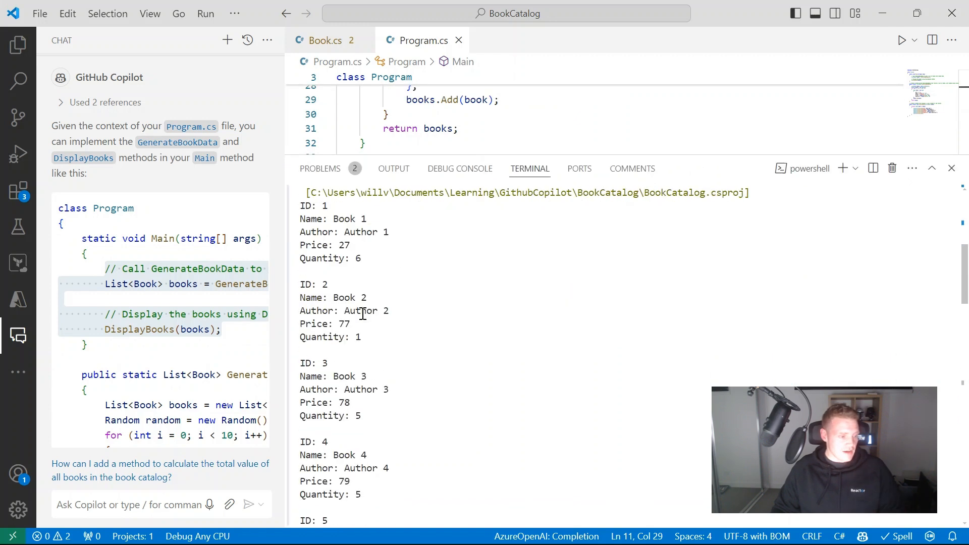
scroll("down", 3)
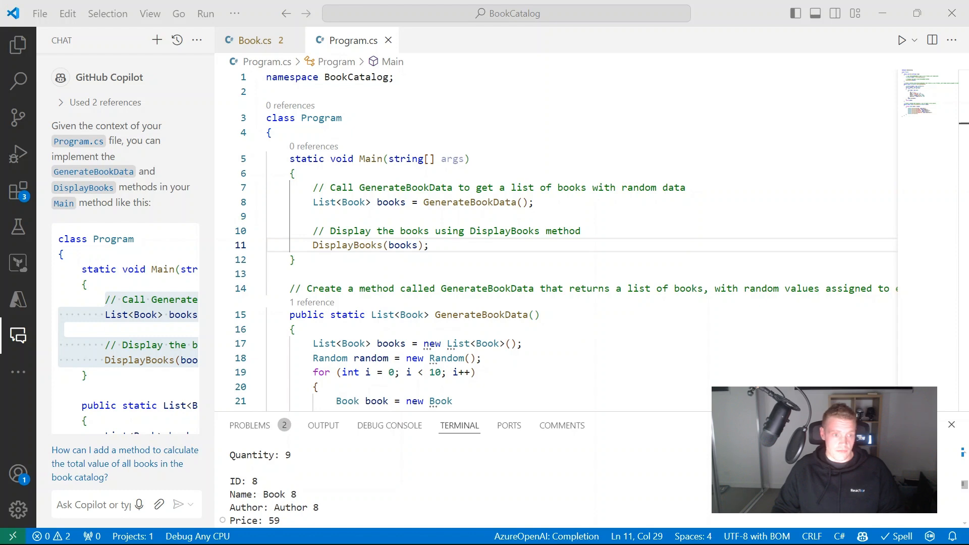
mouse_move(17, 192)
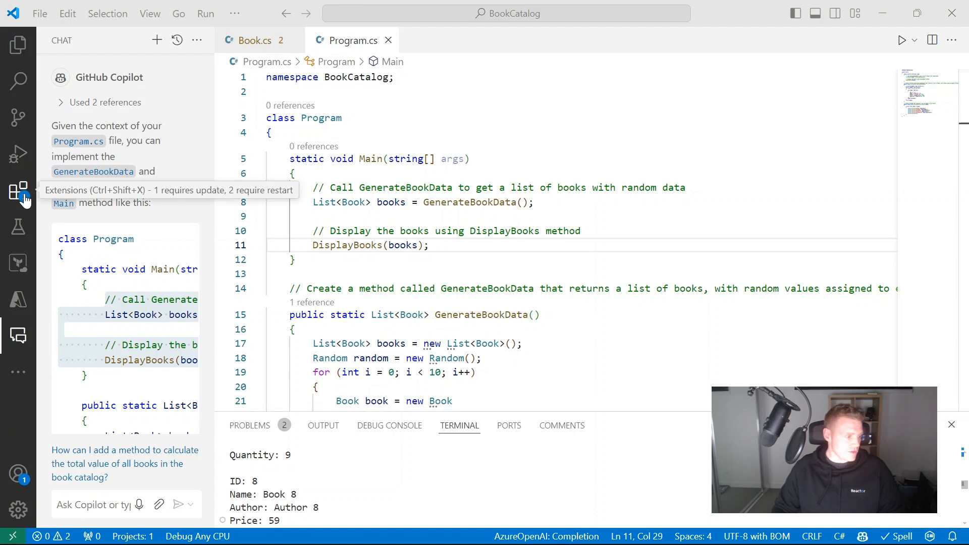
- Search the Extensions marketplace for 'VS Code Speech' to show the extension's page
left_click(19, 192)
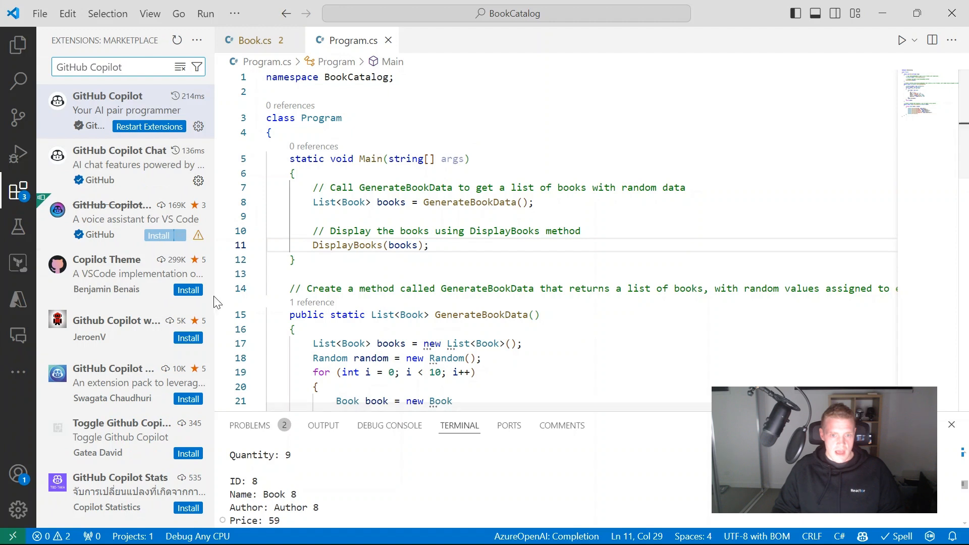
left_click(101, 67)
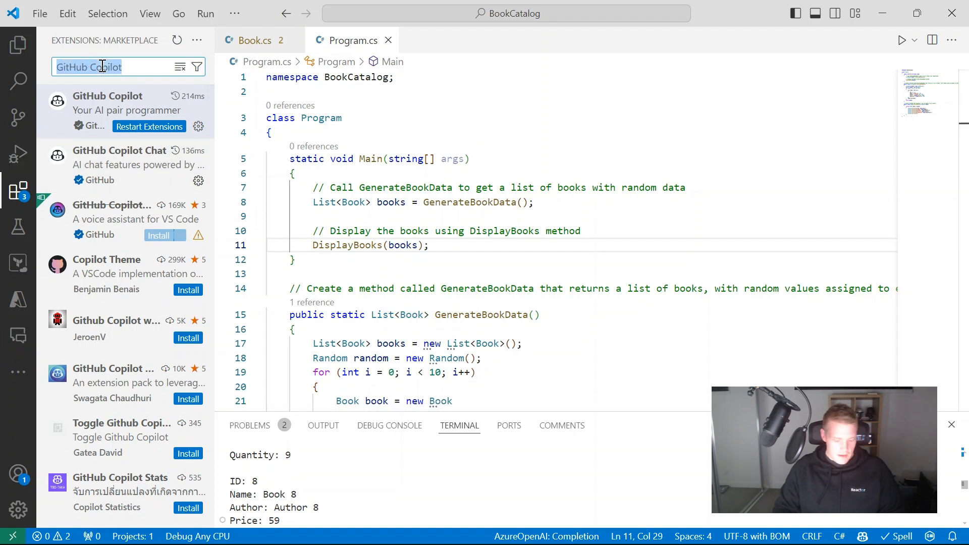
type("VS Code")
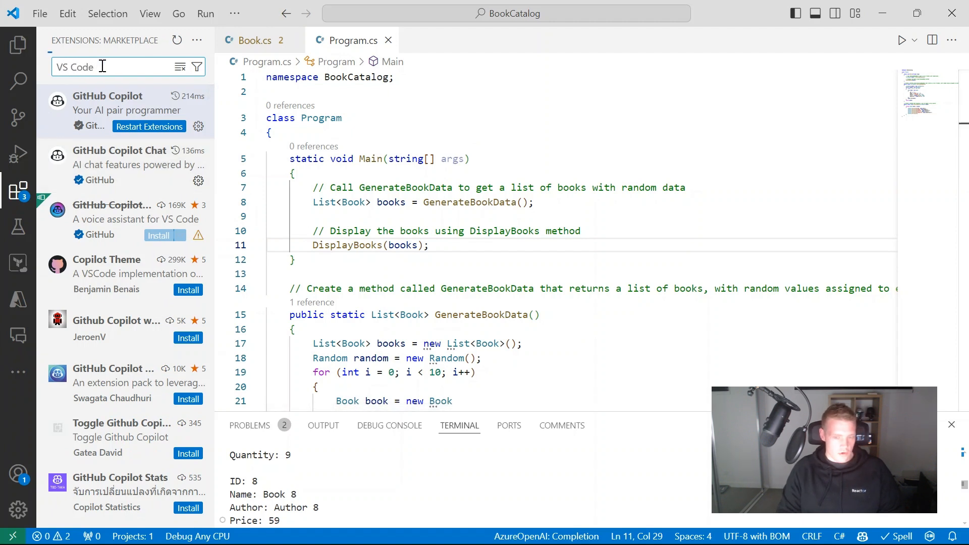
type("Speech")
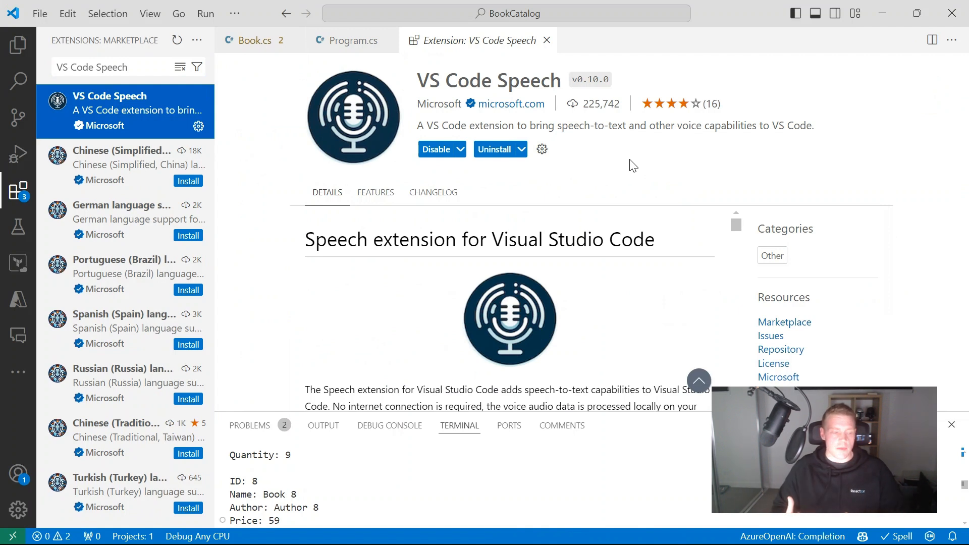
mouse_move(376, 197)
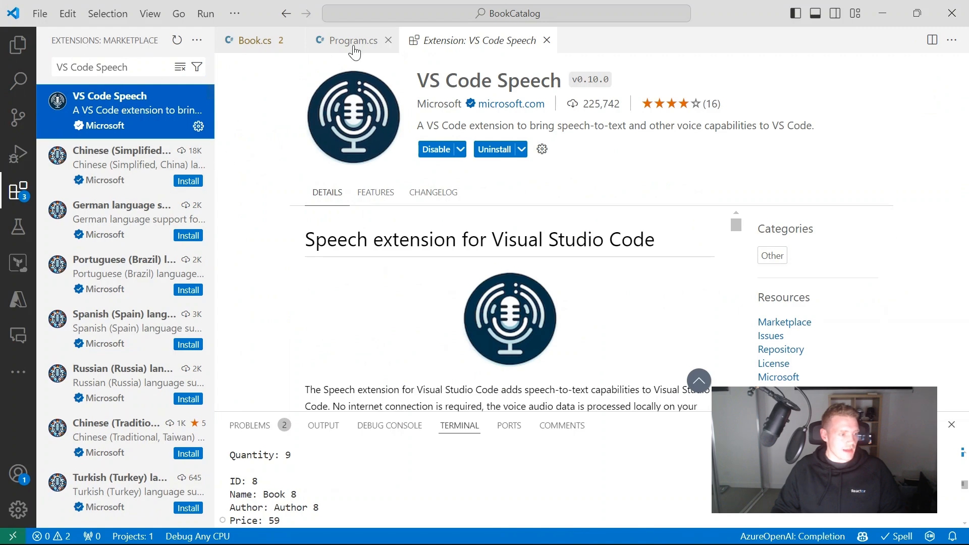
- Delete the DisplayBooks method from Program.cs, leaving its comment
left_click(353, 41)
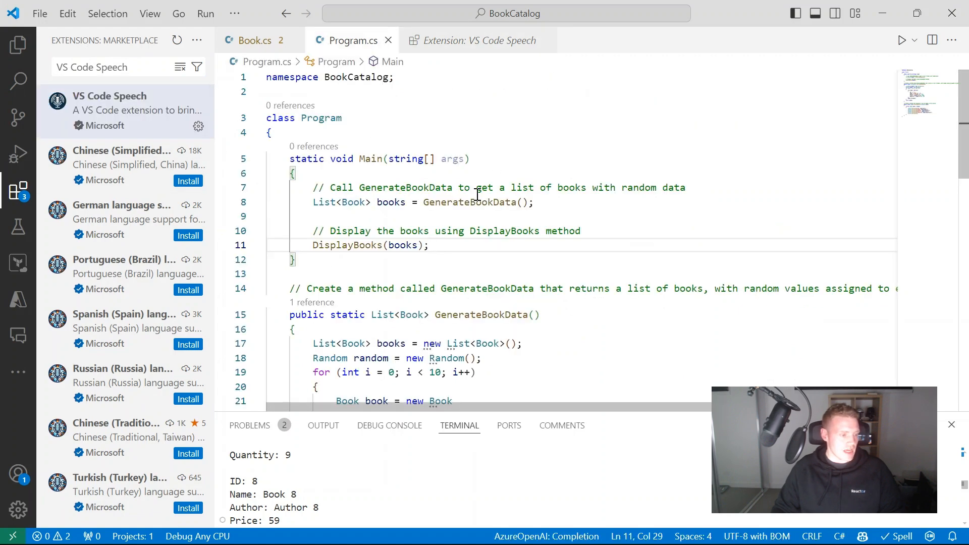
scroll("down", 3)
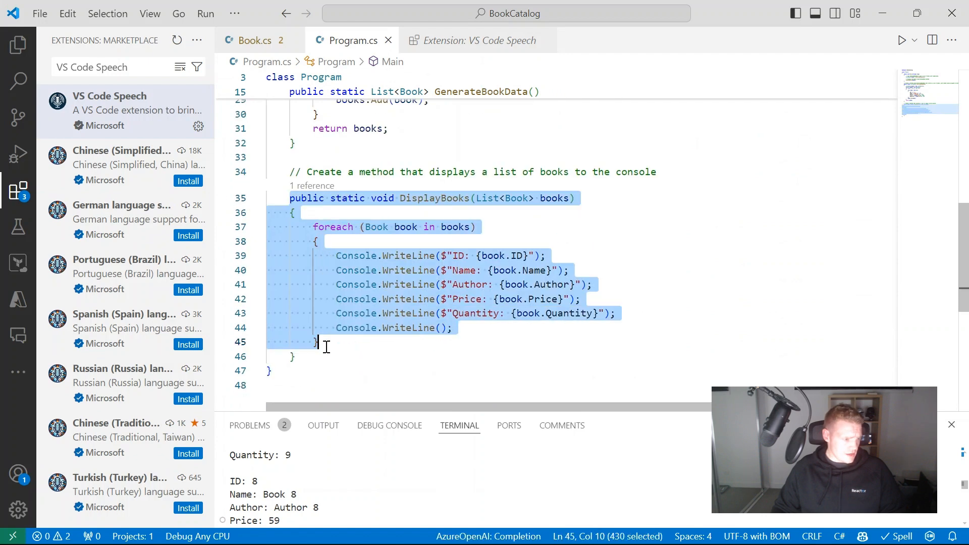
key("Delete")
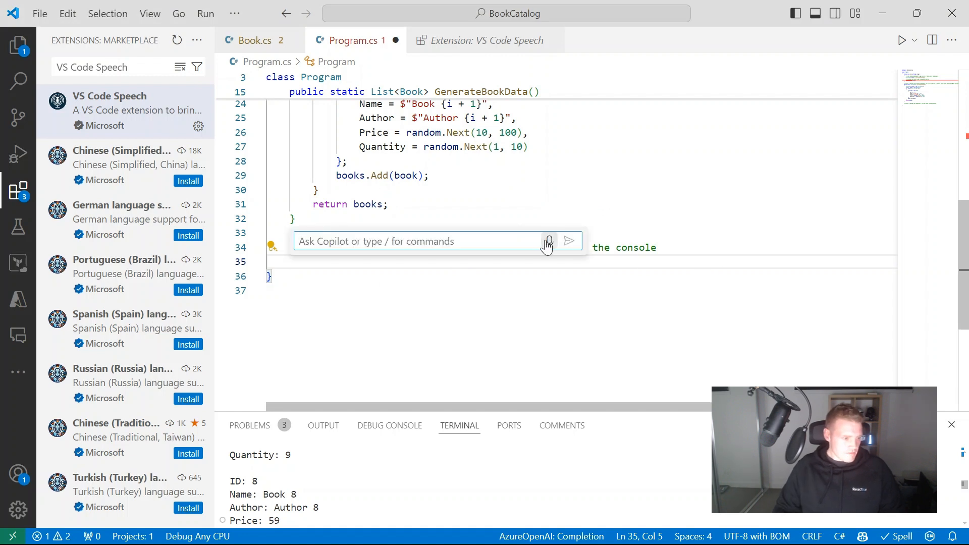
mouse_move(549, 240)
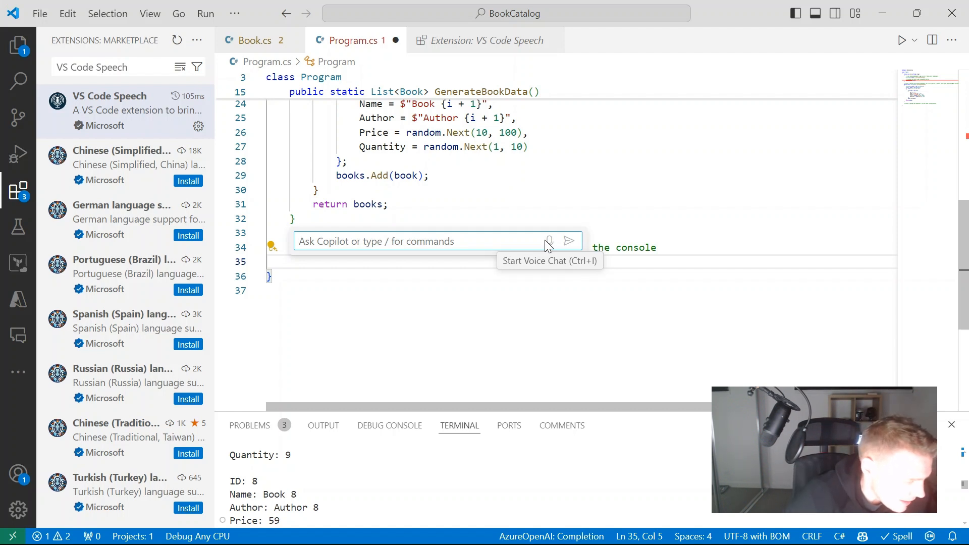
- Dictate 'The books to the console' to inline Copilot to regenerate DisplayBooks, then reopen chat
left_click(549, 240)
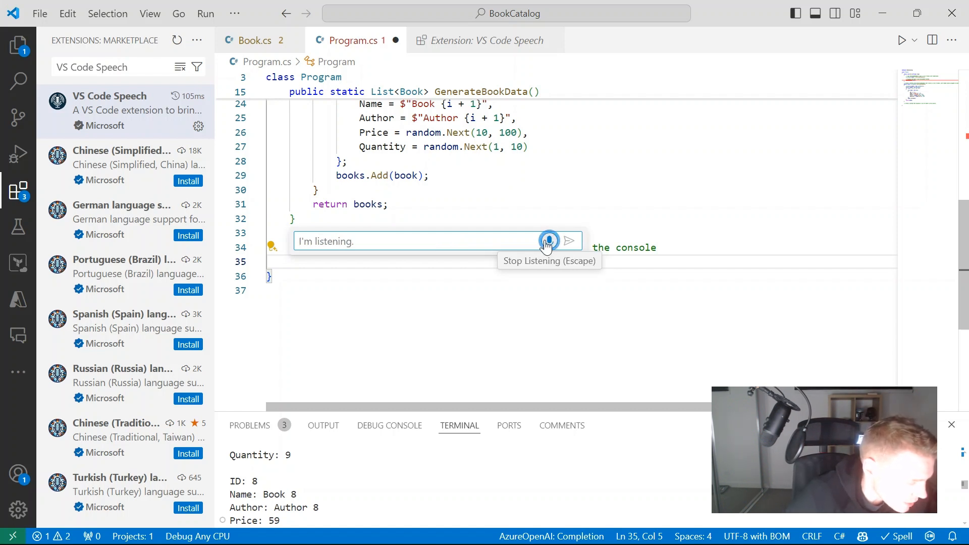
type("The books to the console")
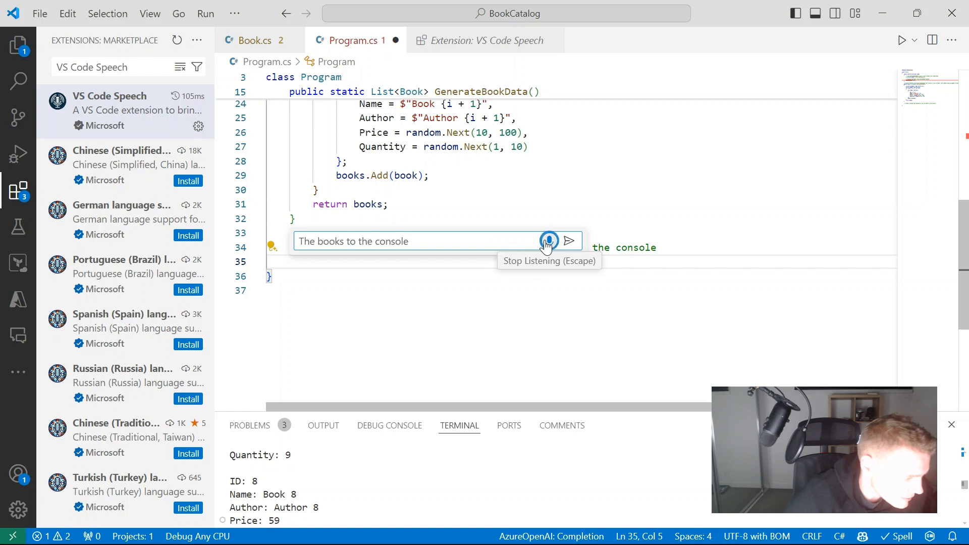
left_click(549, 240)
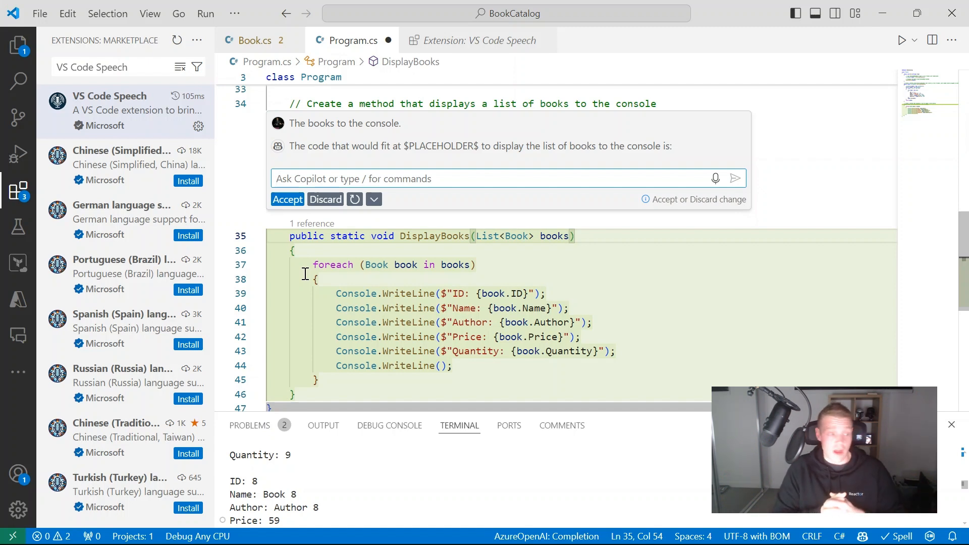
mouse_move(324, 322)
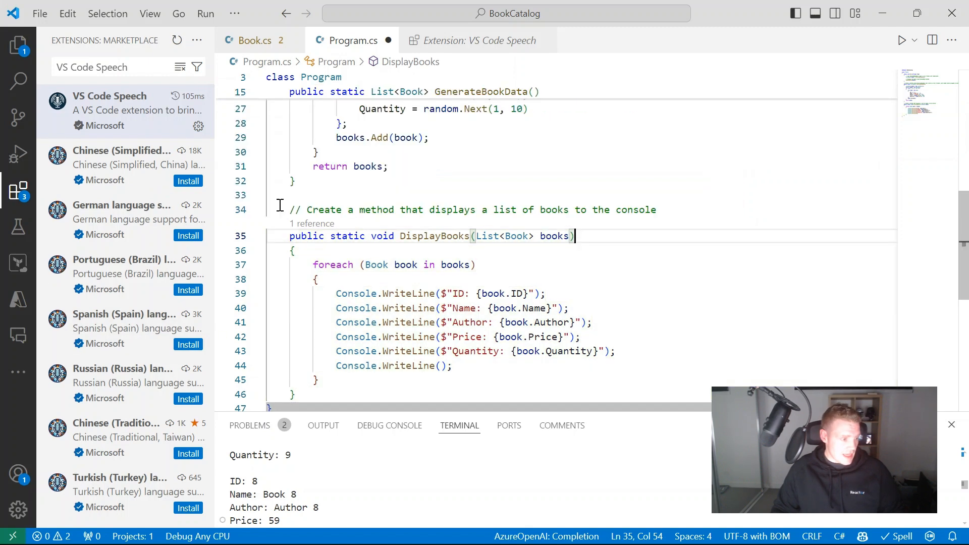
left_click(565, 308)
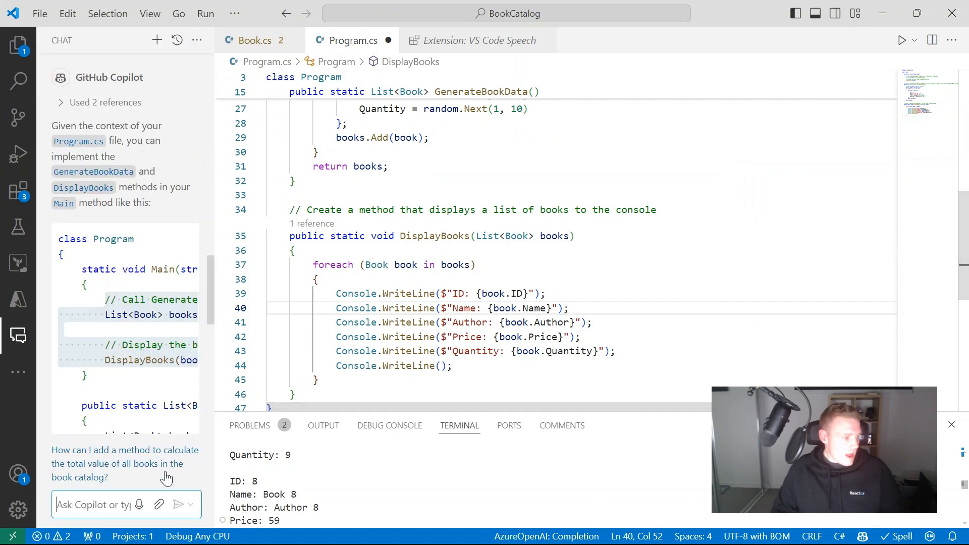
mouse_move(139, 505)
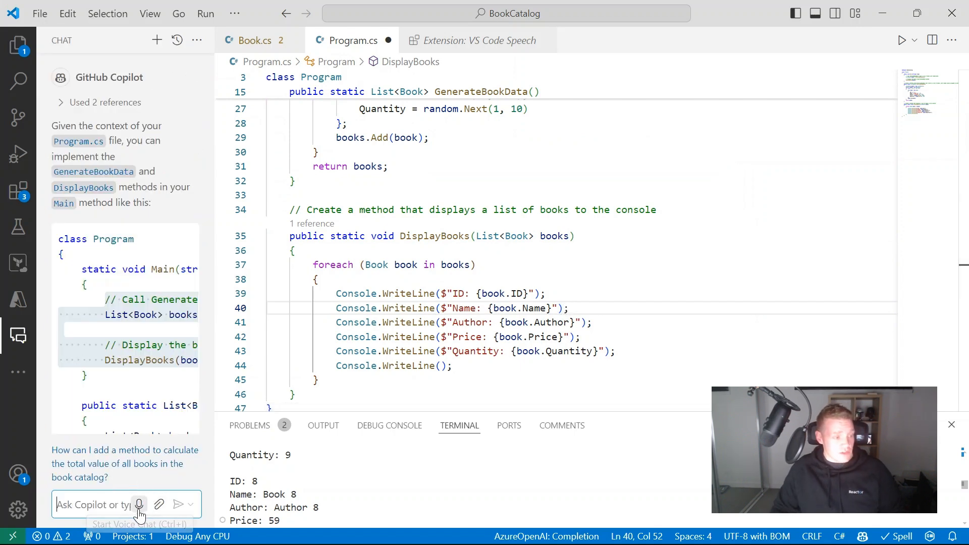